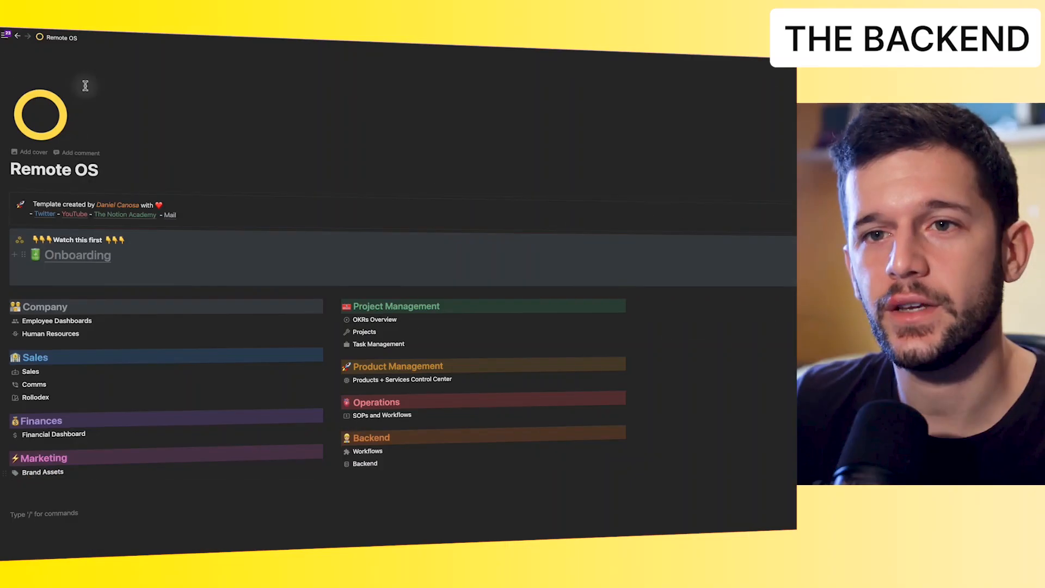
mouse_move(365, 484)
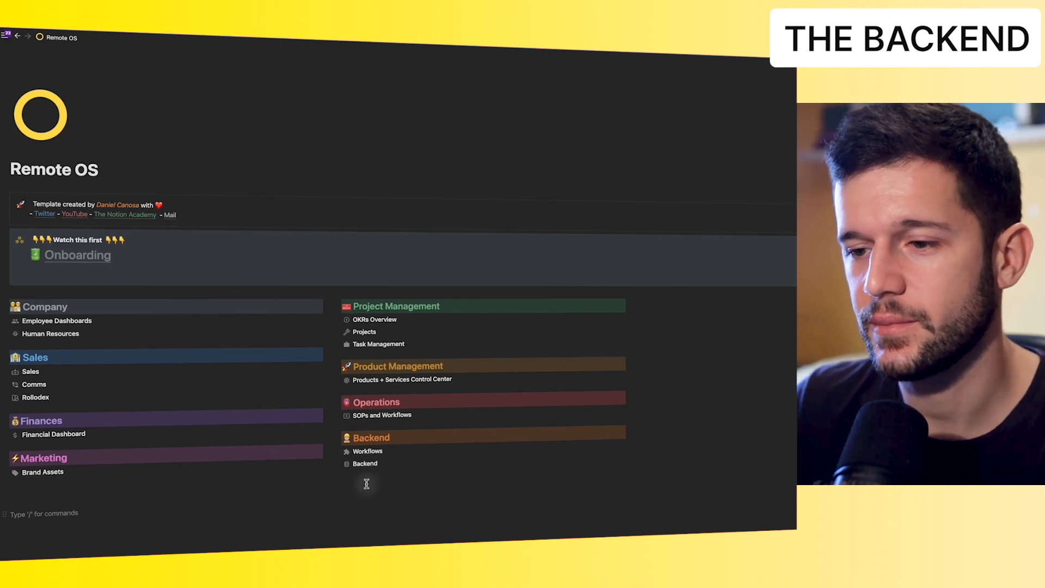
Look at the Backend databases page, return home, then open the Workflows page.
click(365, 463)
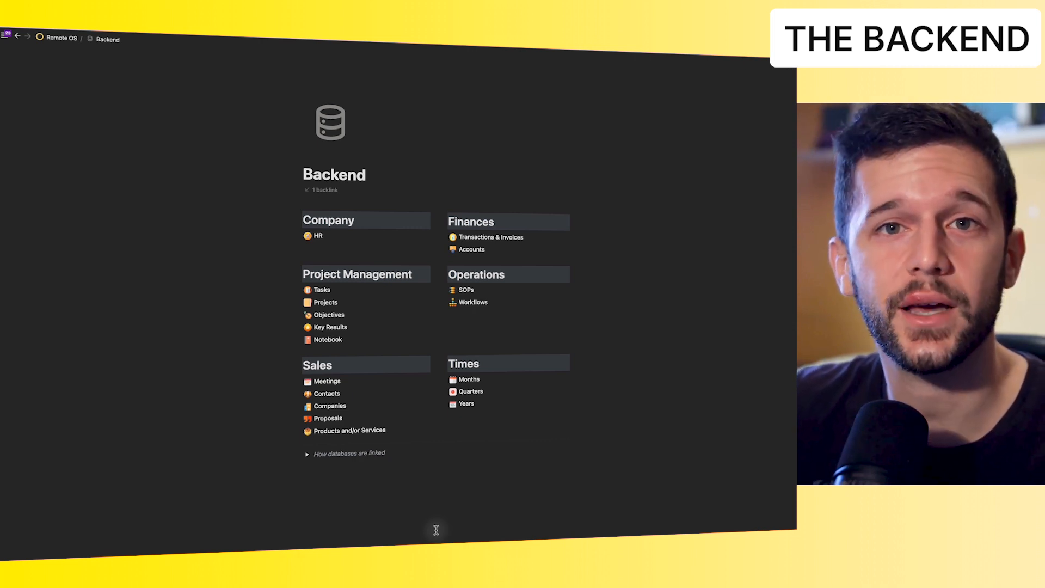
mouse_move(354, 132)
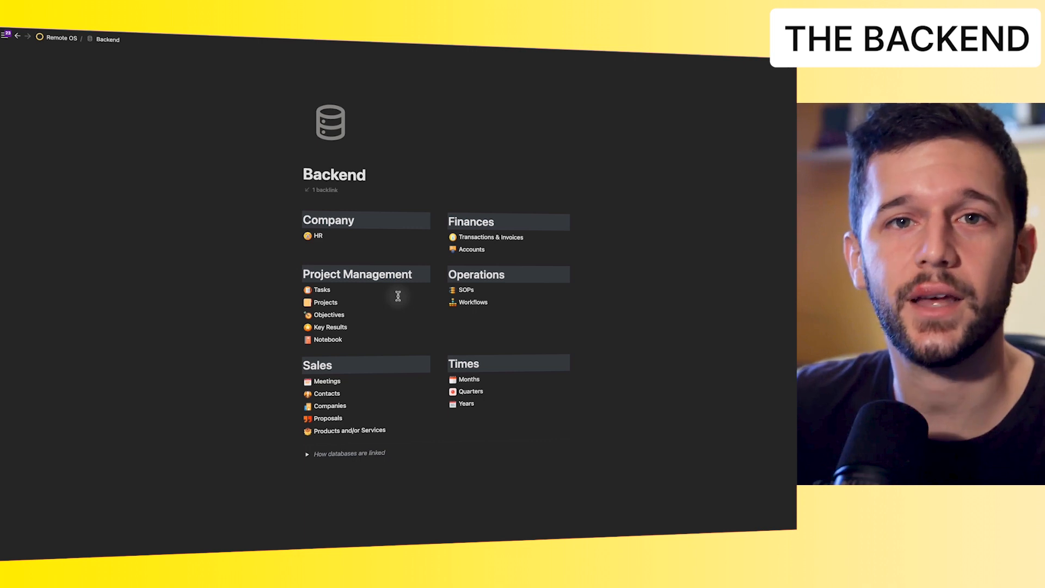
mouse_move(355, 307)
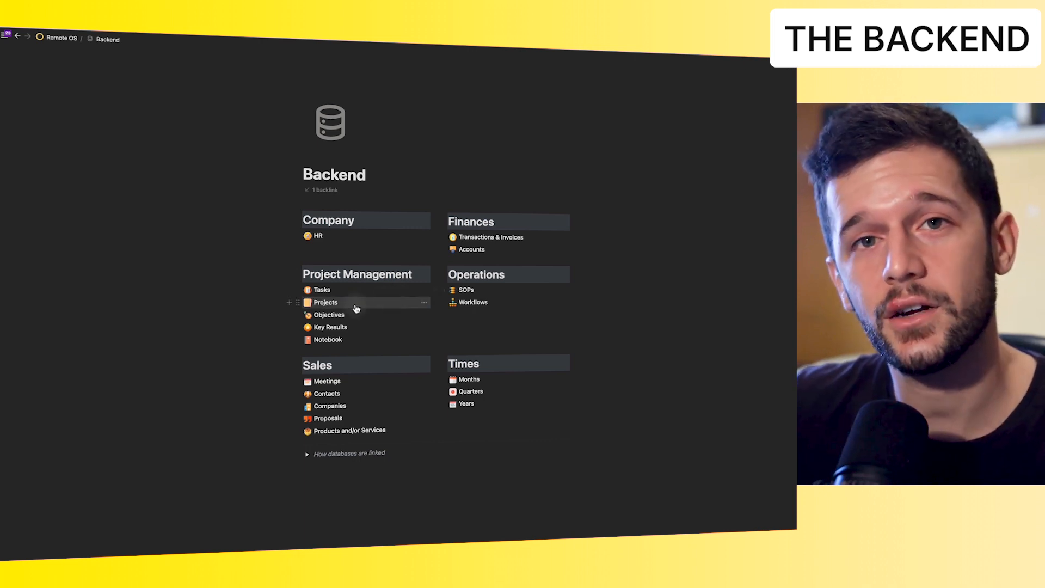
mouse_move(346, 237)
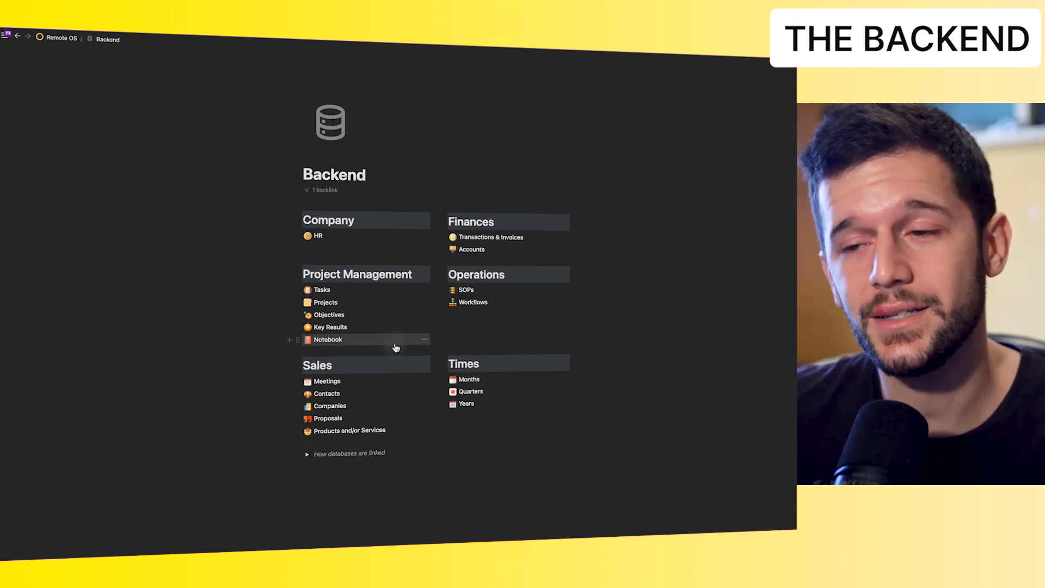
mouse_move(252, 231)
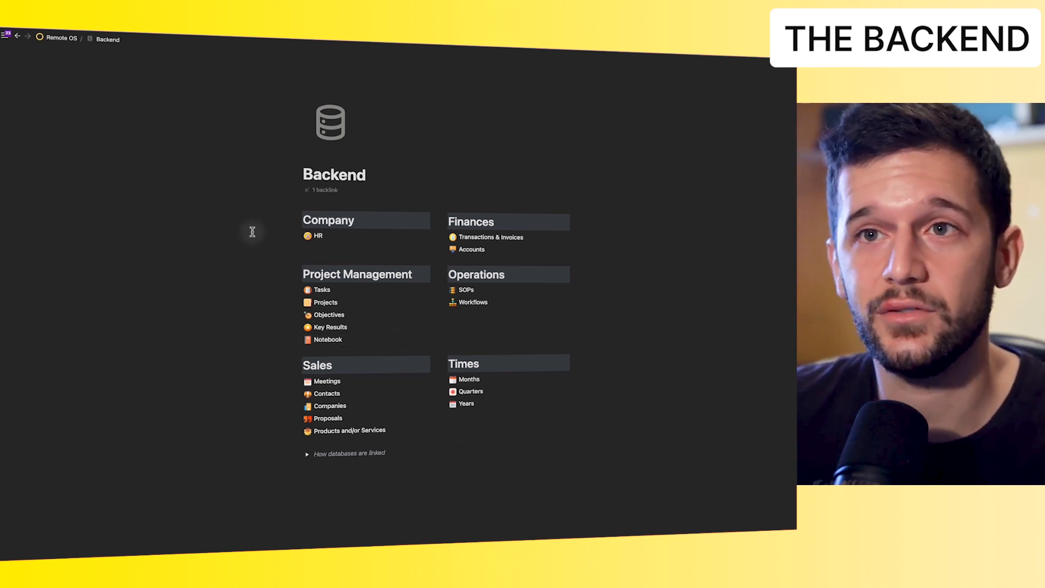
mouse_move(142, 283)
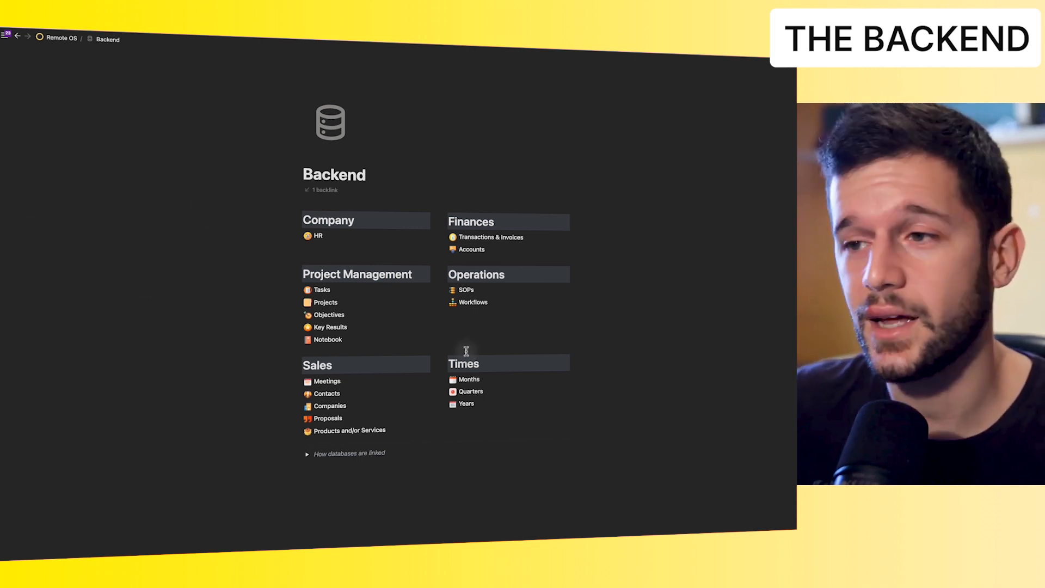
mouse_move(368, 203)
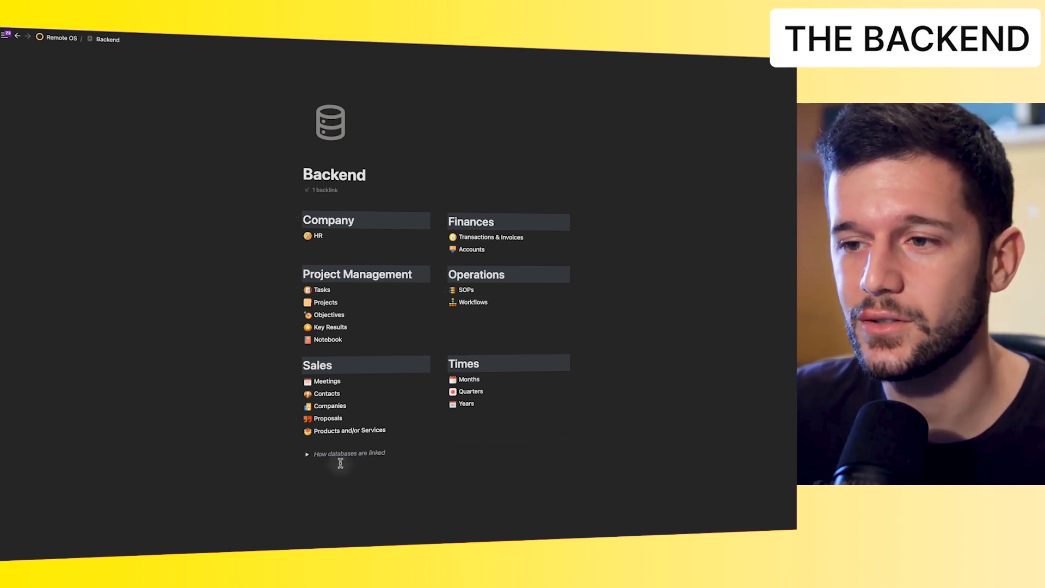
mouse_move(240, 421)
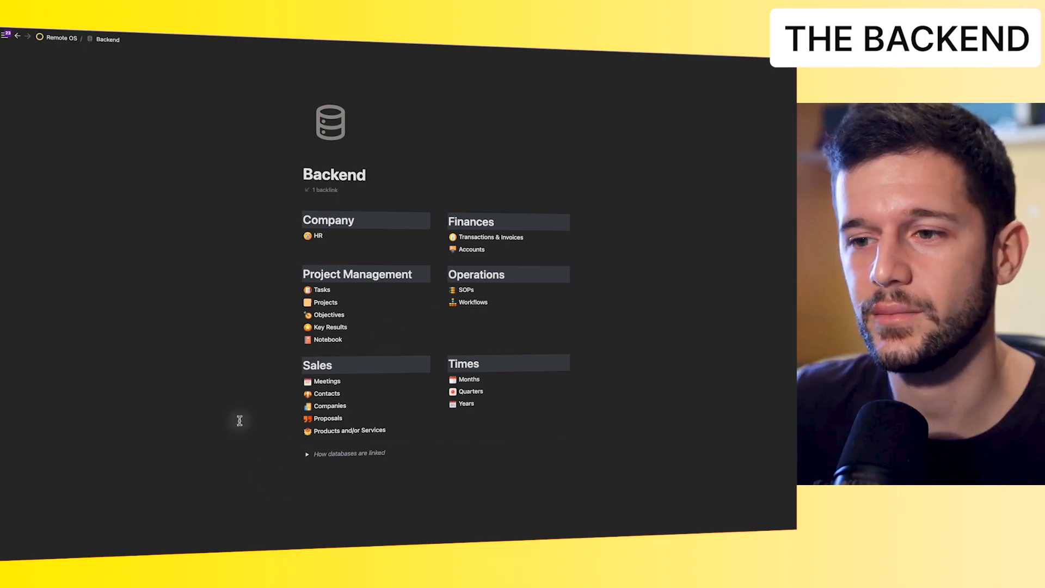
click(20, 38)
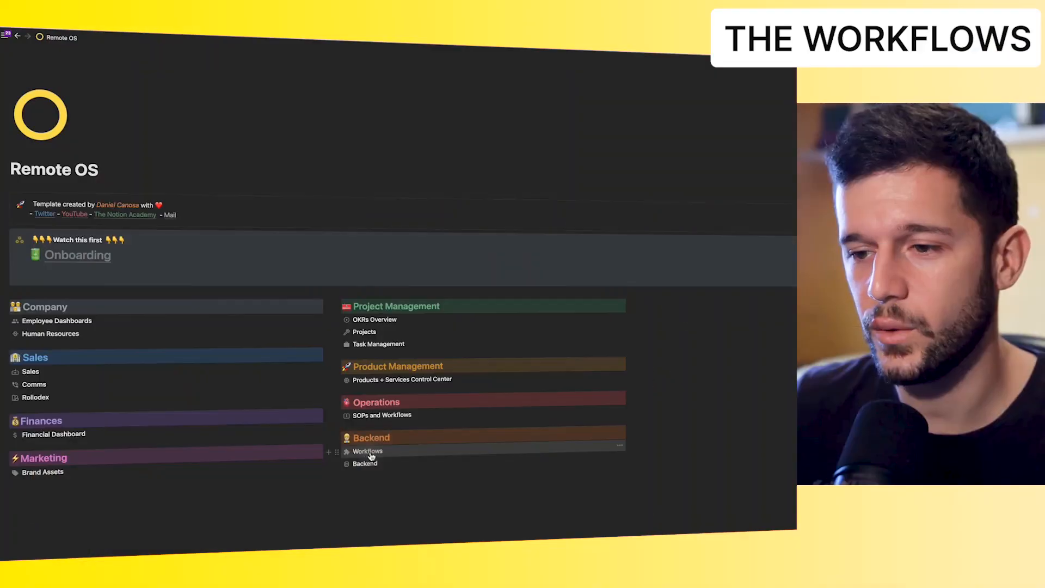
click(368, 451)
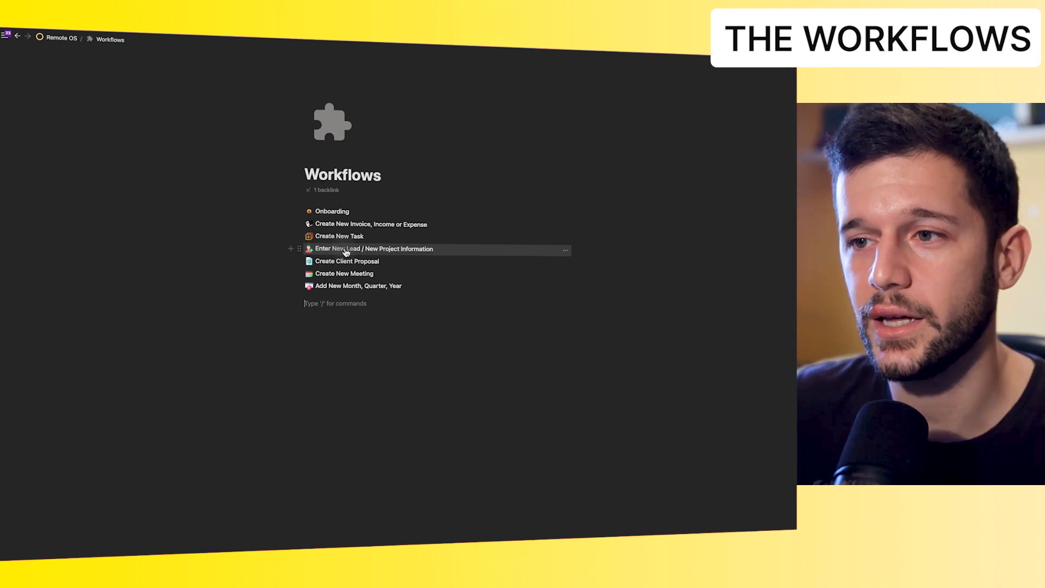
In the Enter New Lead workflow, set Rocket to Mars's status to Scheduling Call.
click(346, 248)
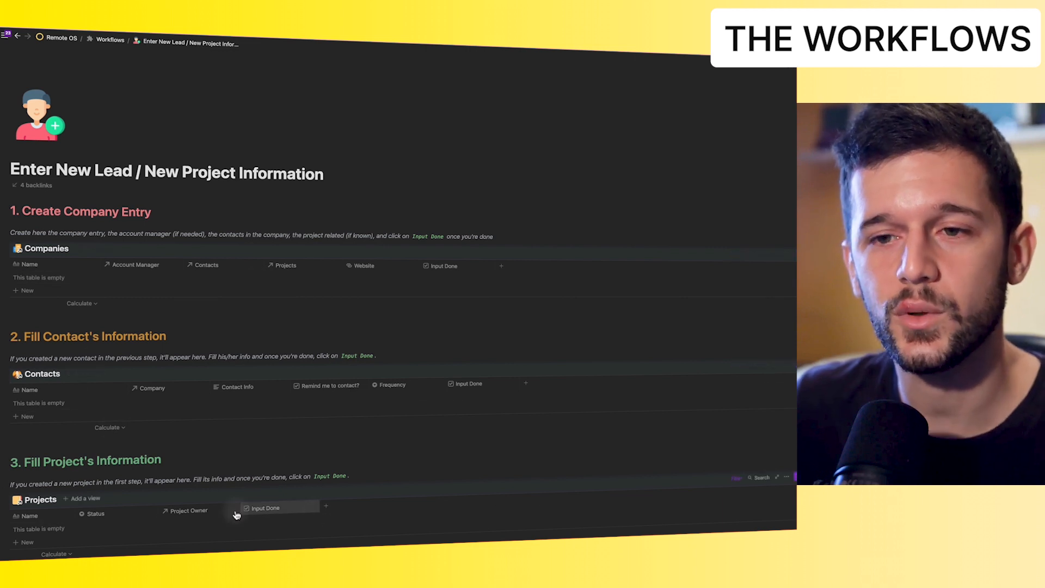
mouse_move(70, 280)
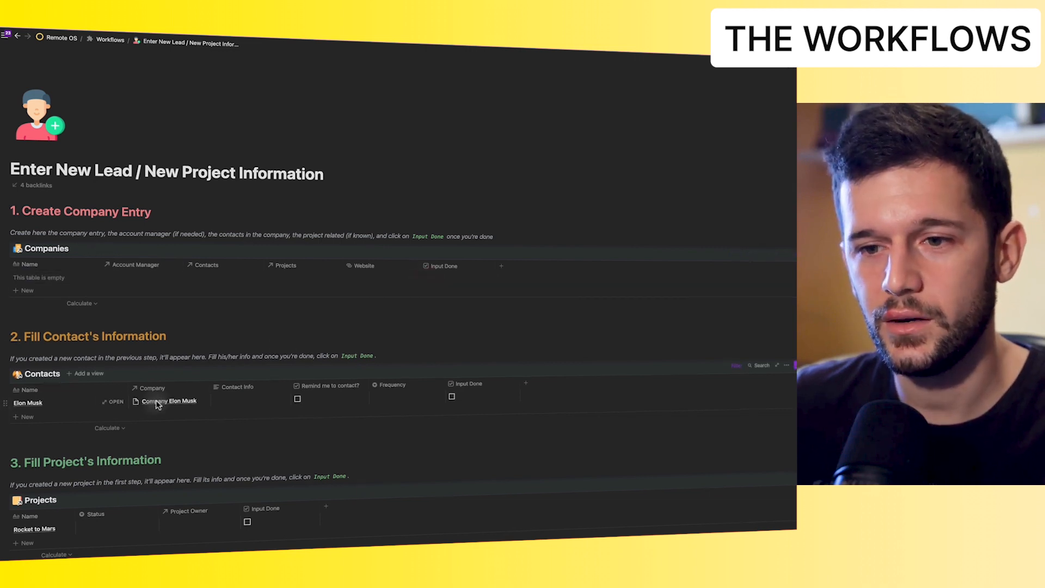
mouse_move(249, 403)
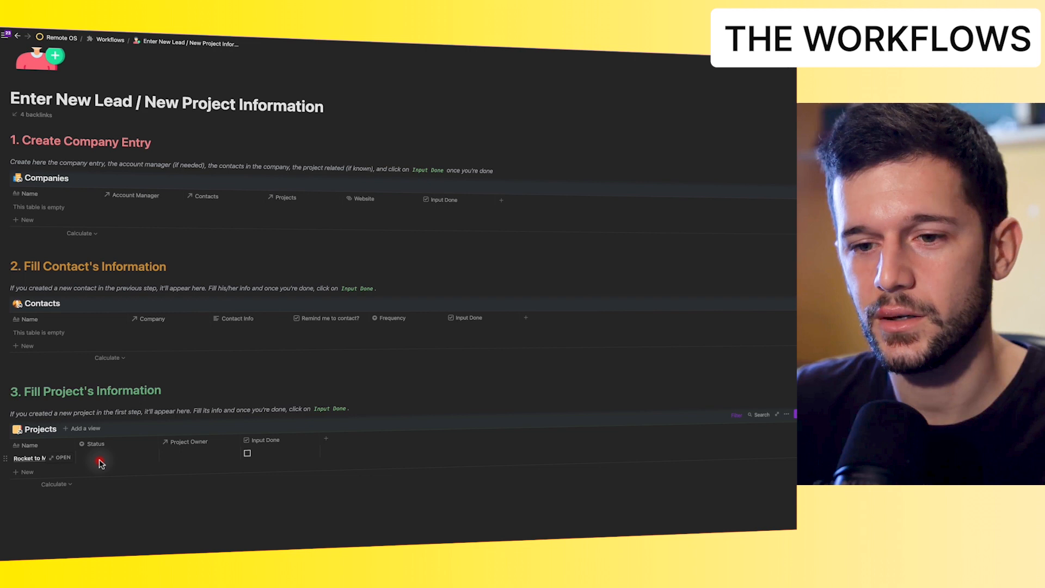
click(99, 461)
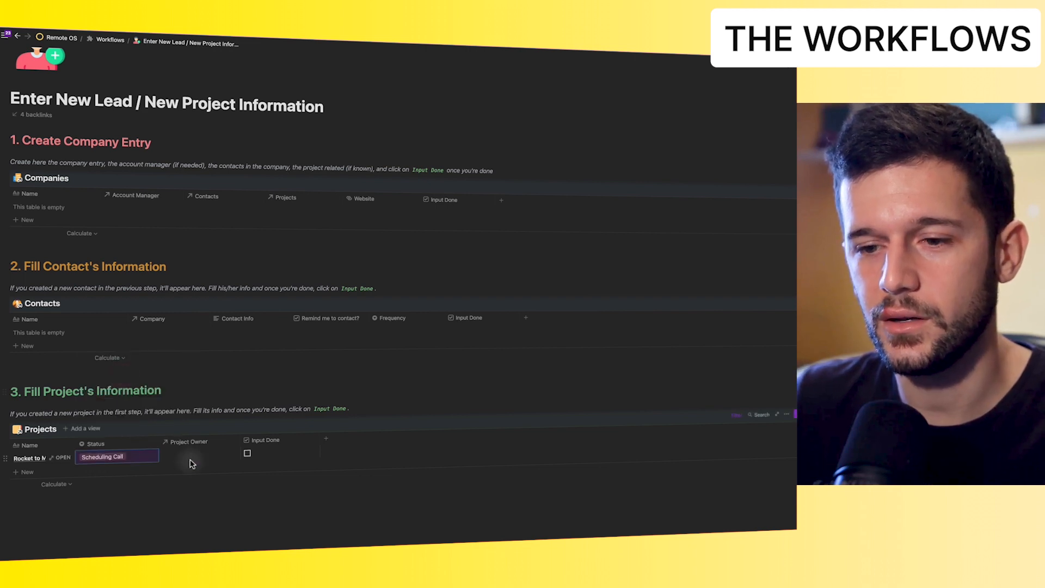
click(192, 456)
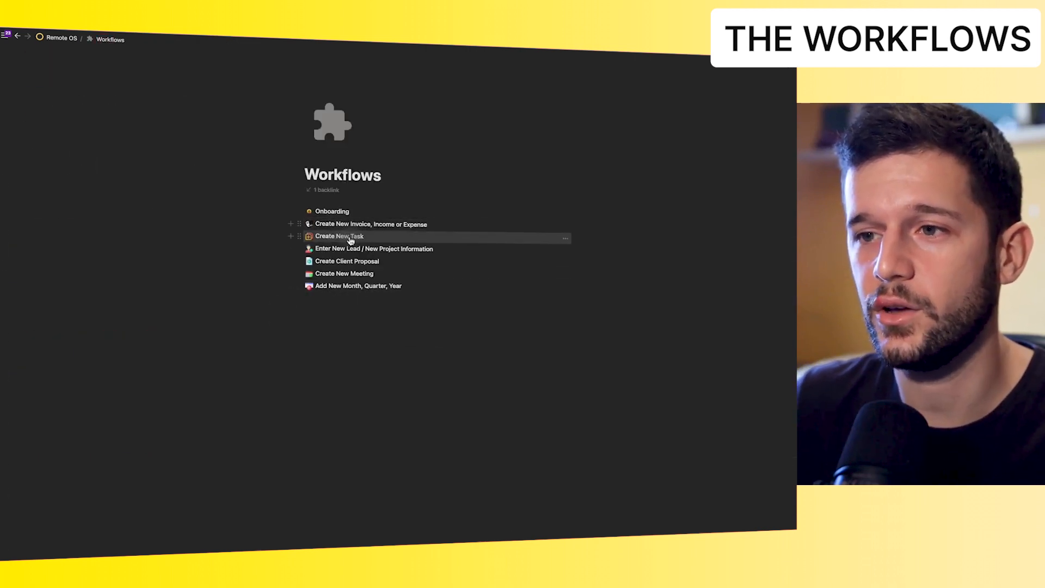
mouse_move(396, 281)
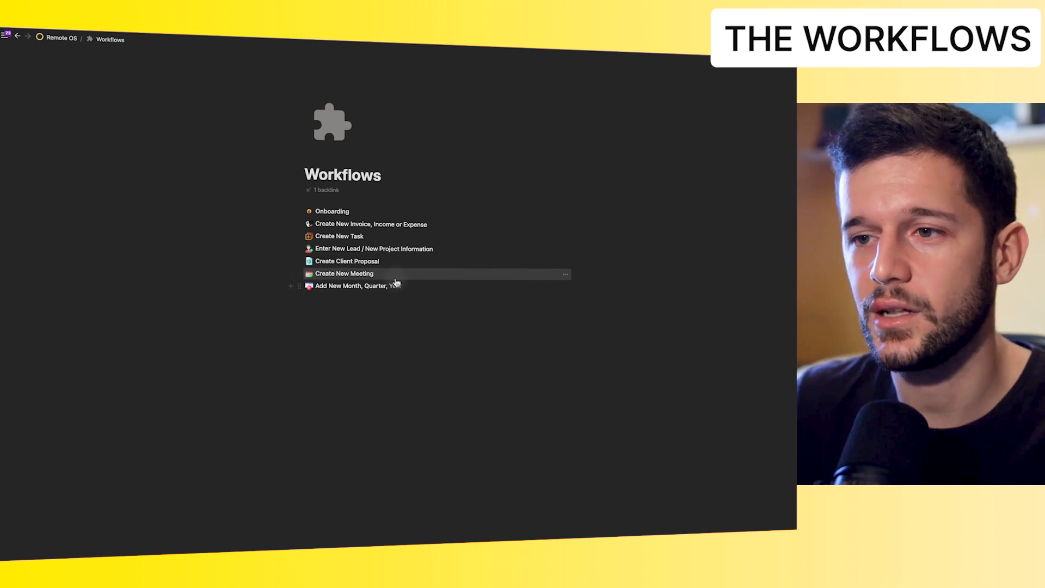
mouse_move(368, 355)
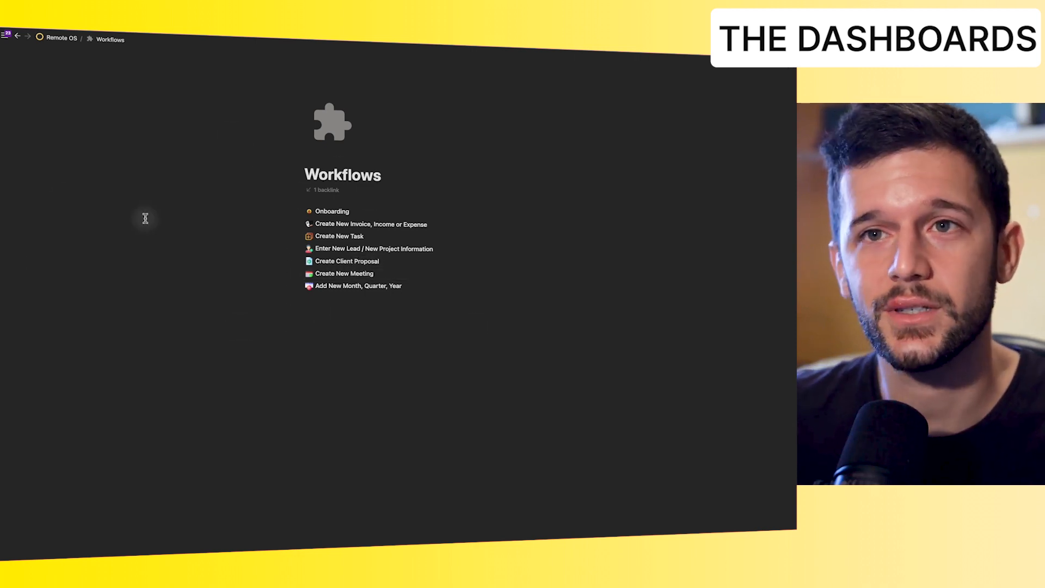
mouse_move(115, 162)
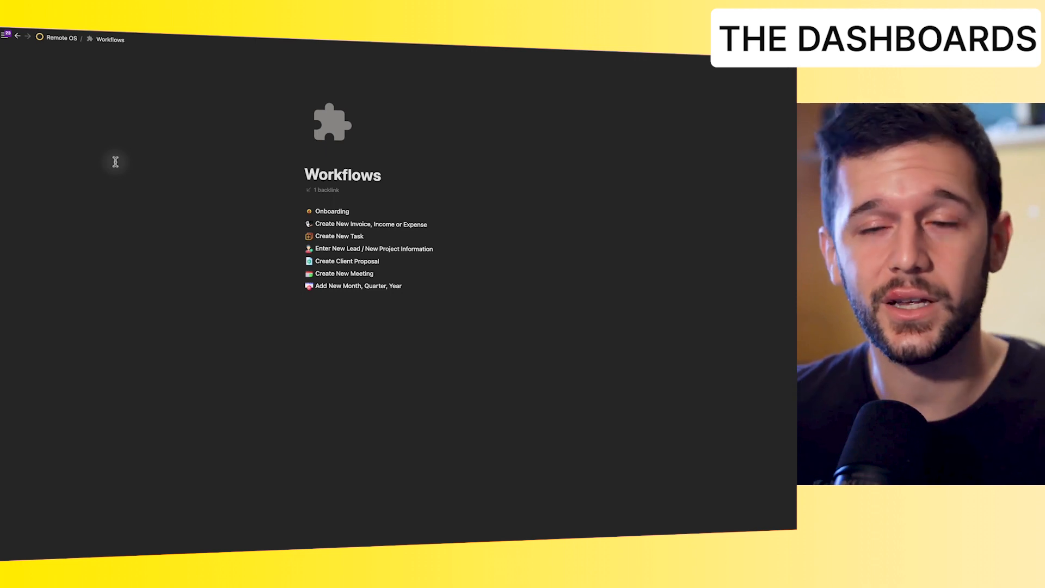
Return to the Remote OS home page via the breadcrumb.
click(60, 40)
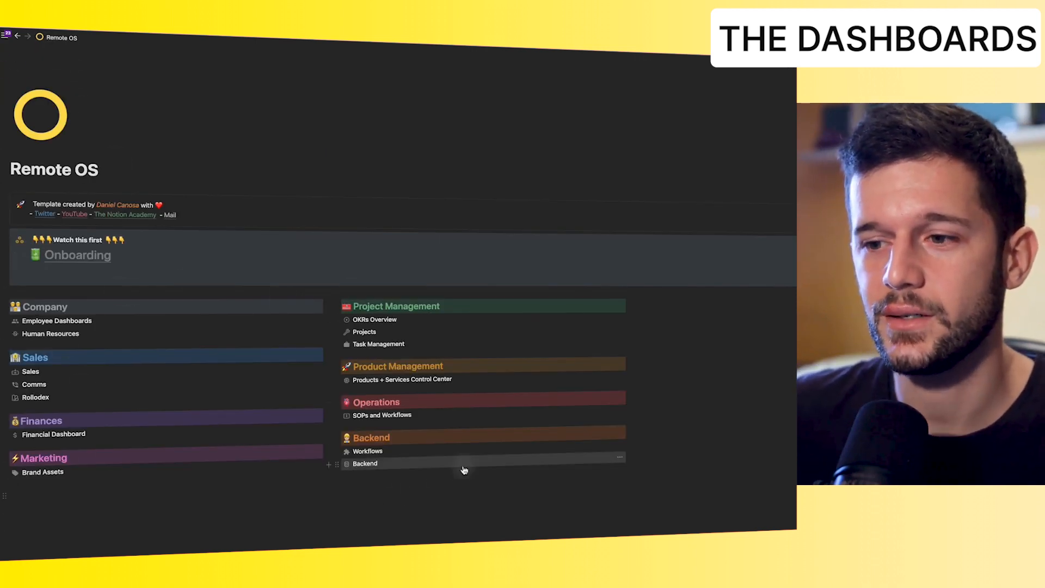
mouse_move(263, 307)
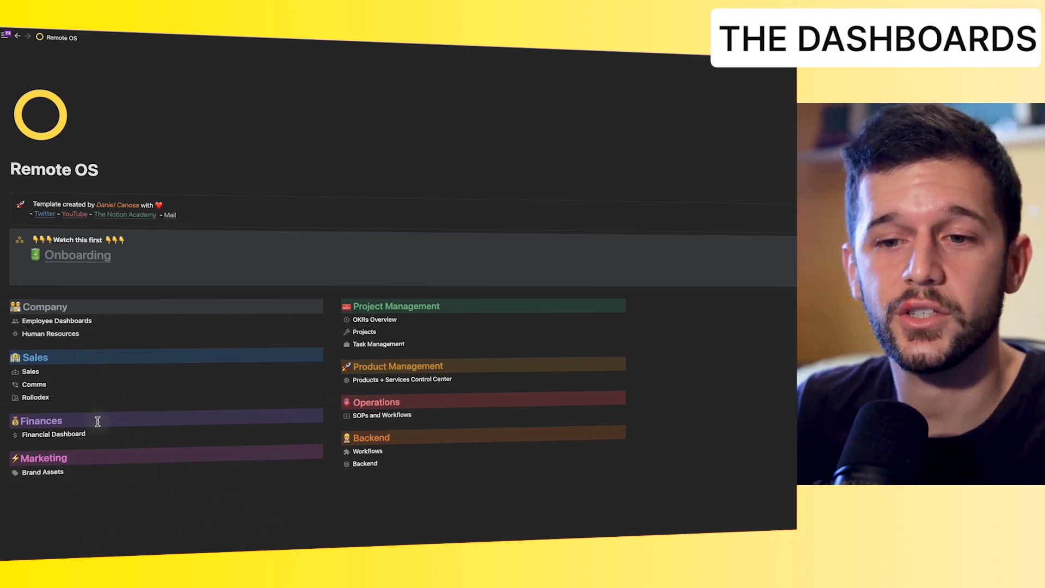
mouse_move(399, 387)
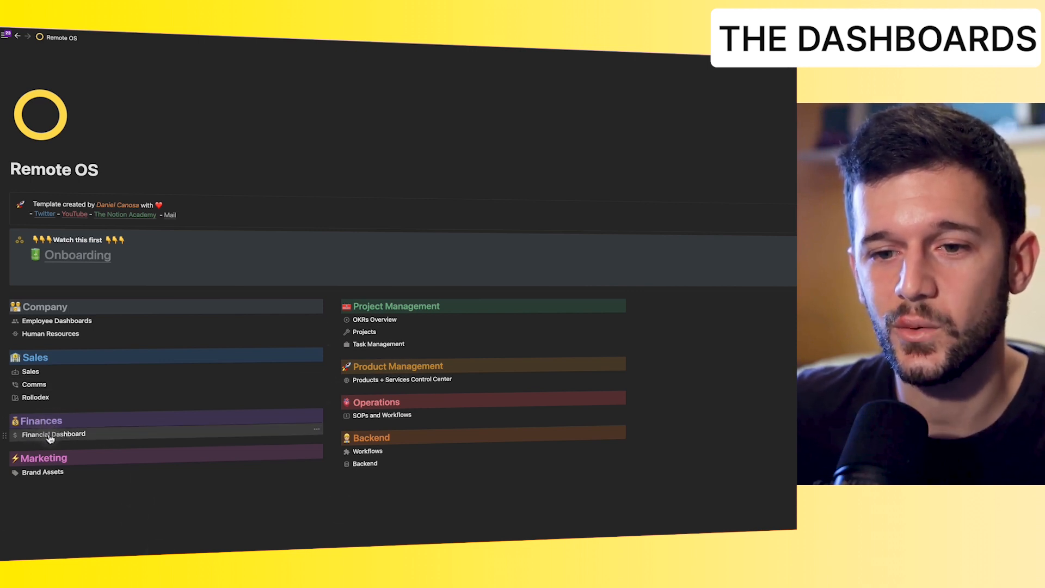
Open the Financial Dashboard and review its Money Movements transactions table, then collapse it.
click(53, 434)
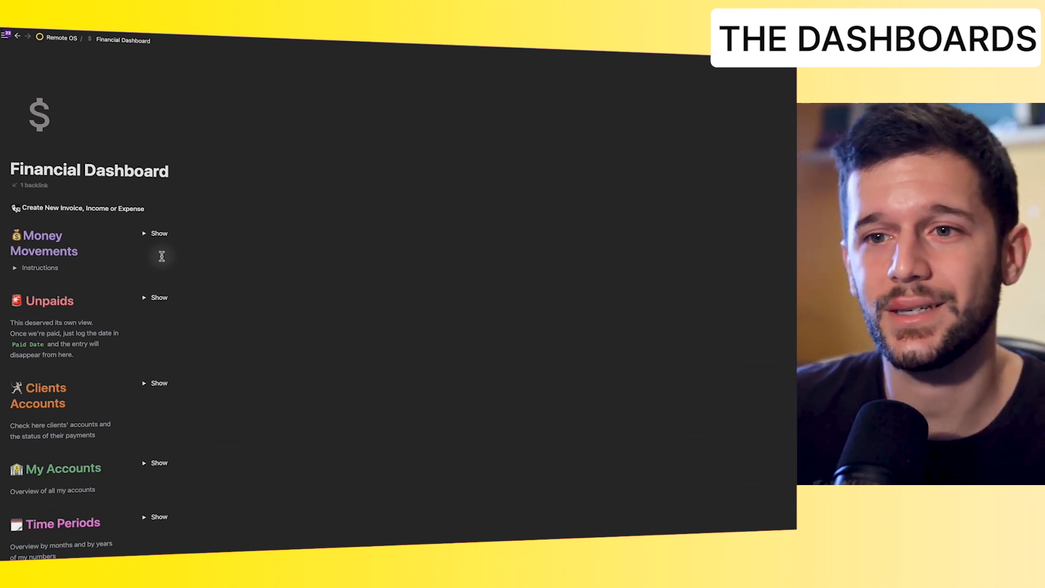
mouse_move(140, 253)
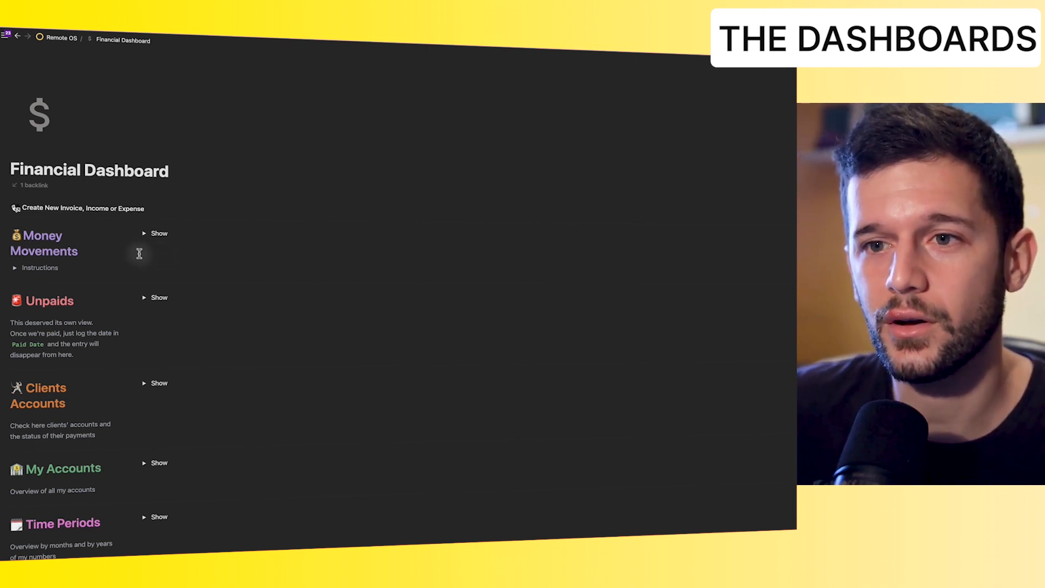
mouse_move(143, 234)
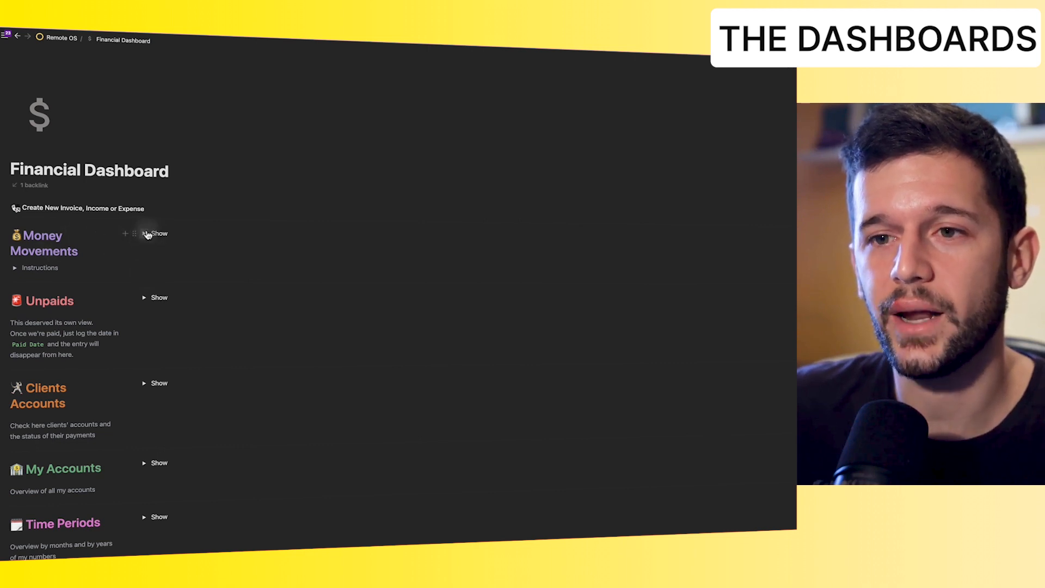
click(154, 233)
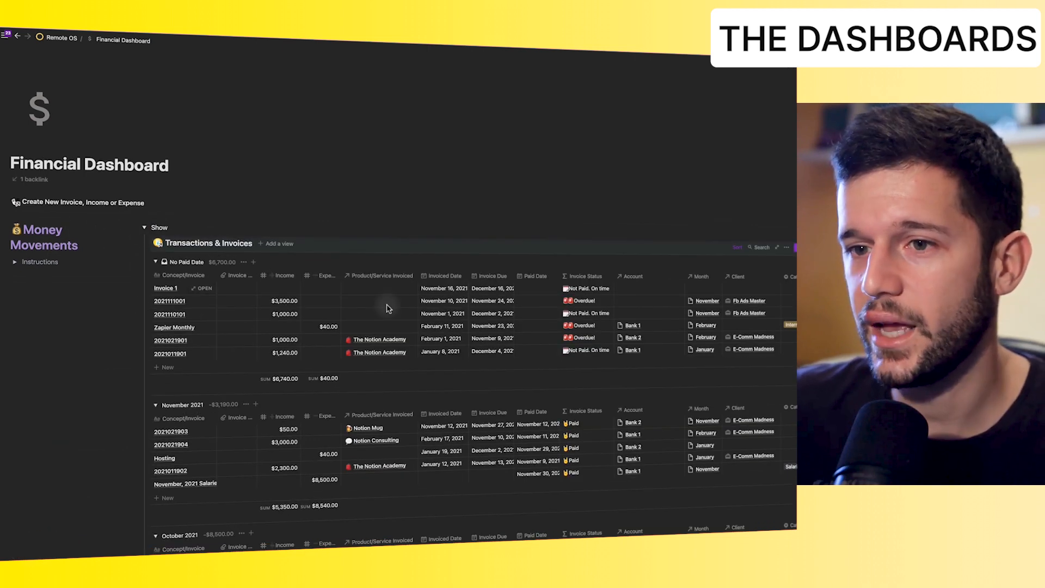
mouse_move(433, 342)
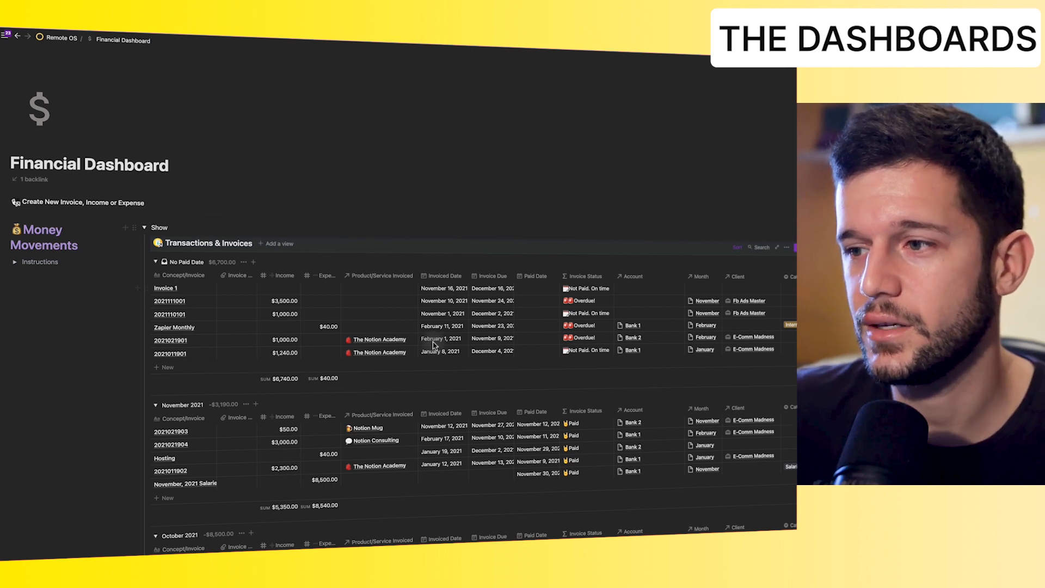
mouse_move(230, 305)
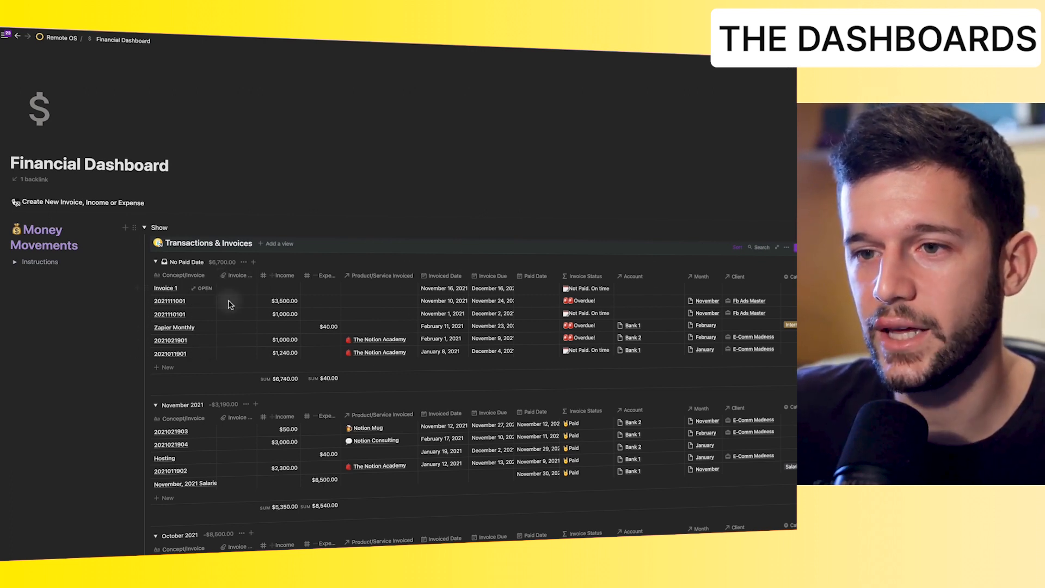
scroll(down, 3)
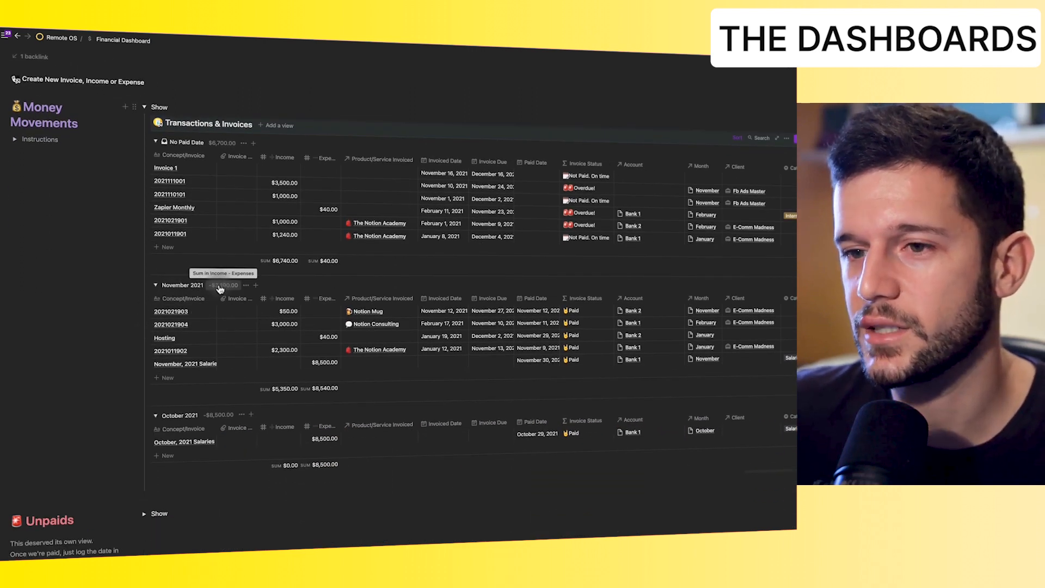
mouse_move(187, 426)
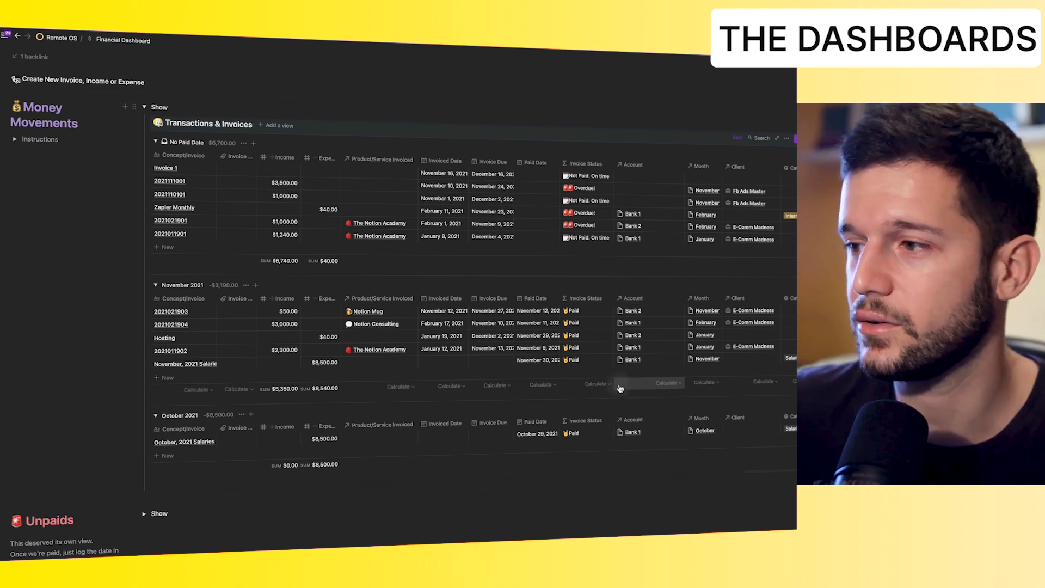
click(145, 107)
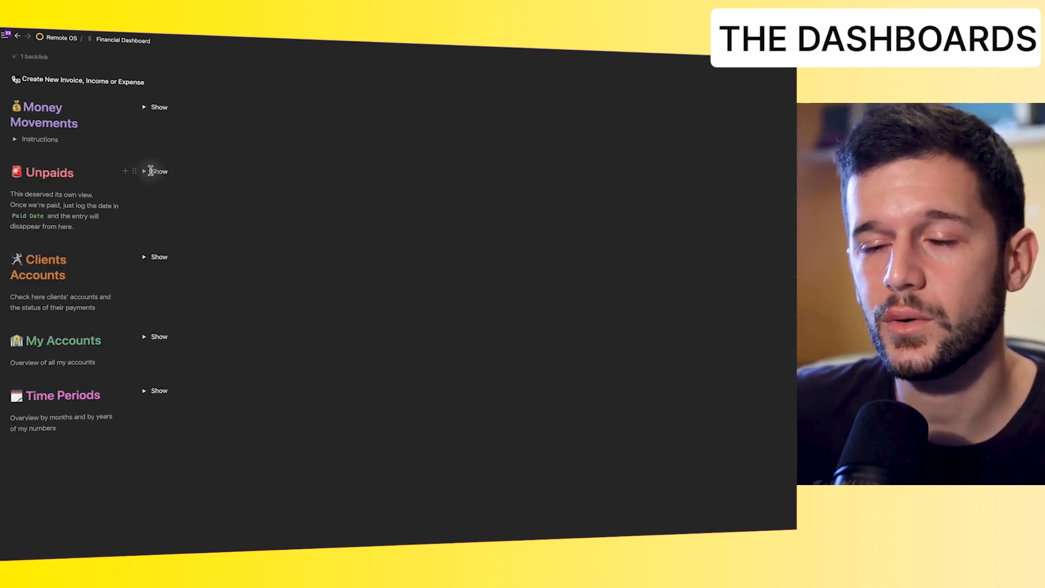
Review the Unpaids and Clients Accounts sections, then return to the Remote OS home page.
click(157, 171)
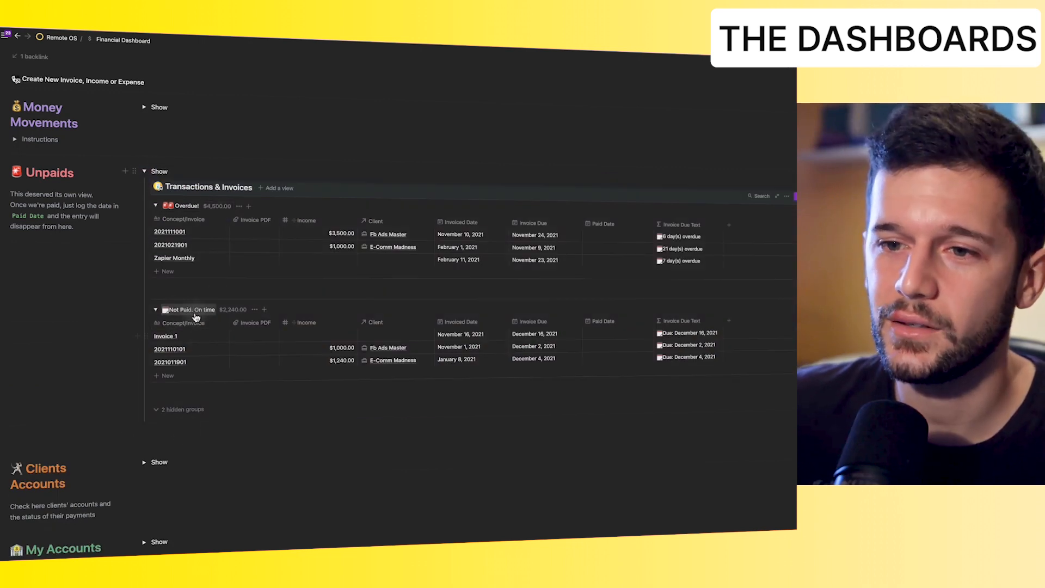
mouse_move(360, 243)
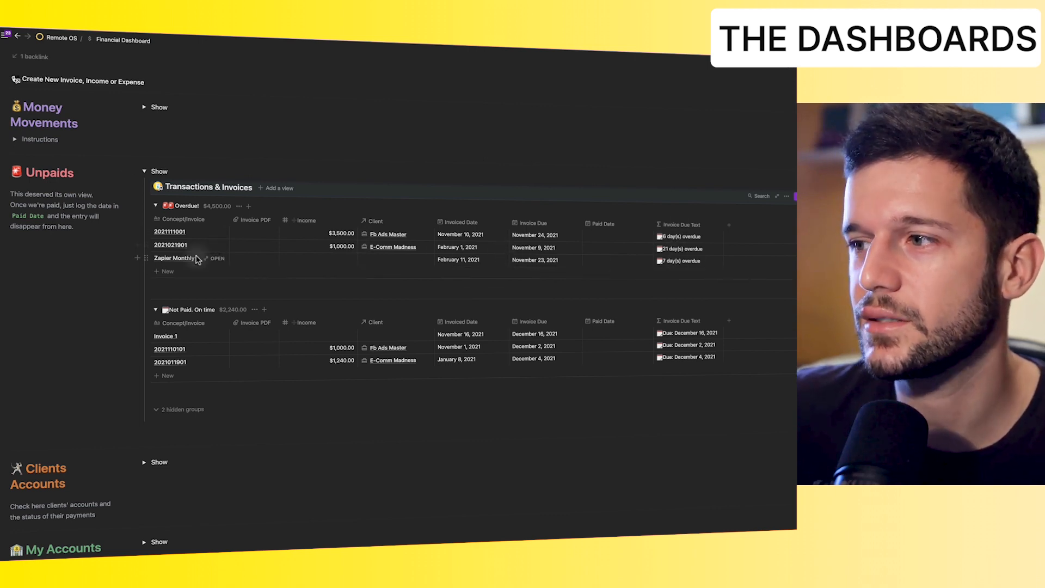
click(144, 171)
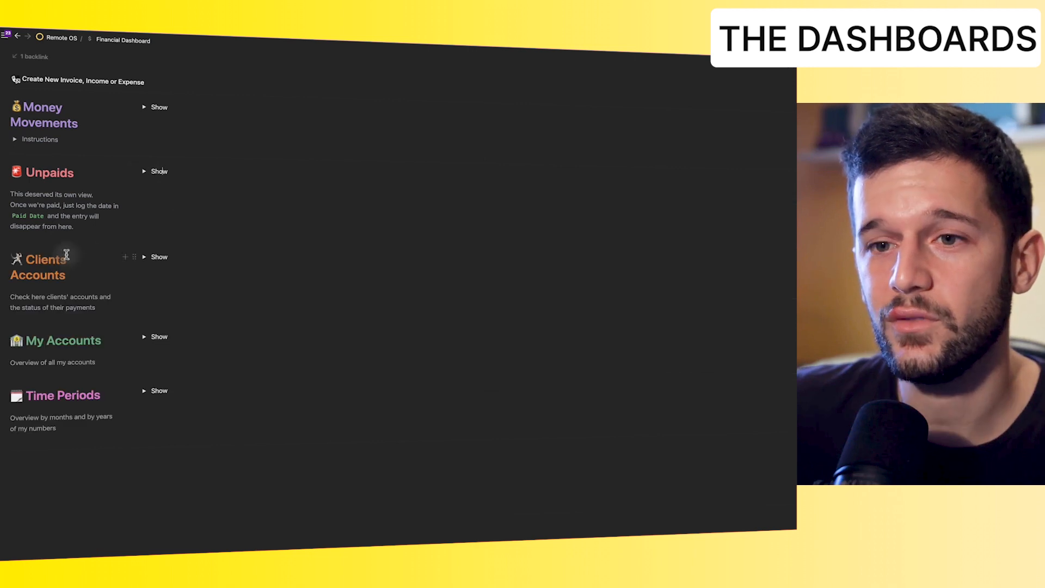
click(159, 257)
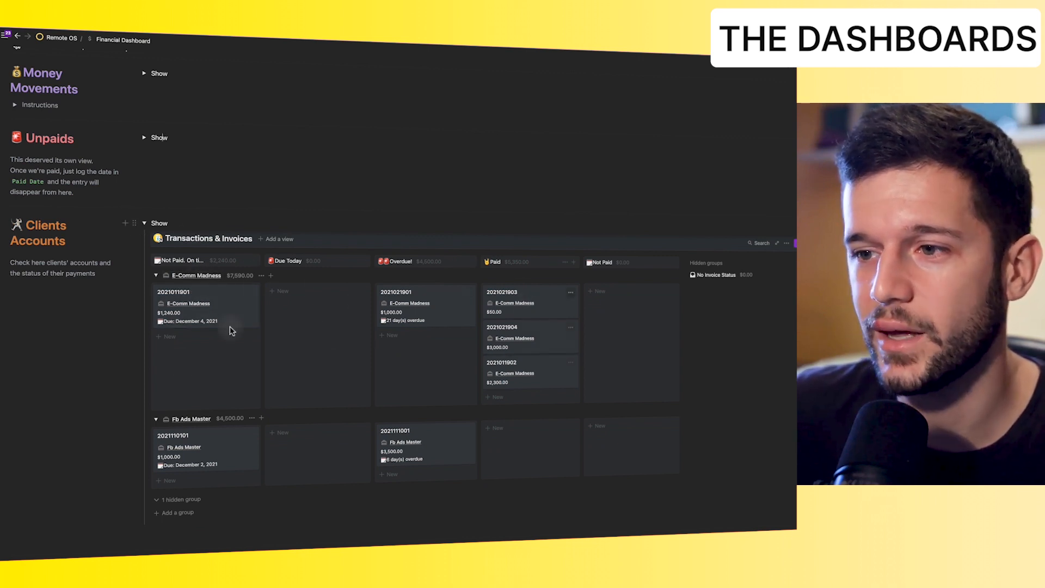
click(144, 223)
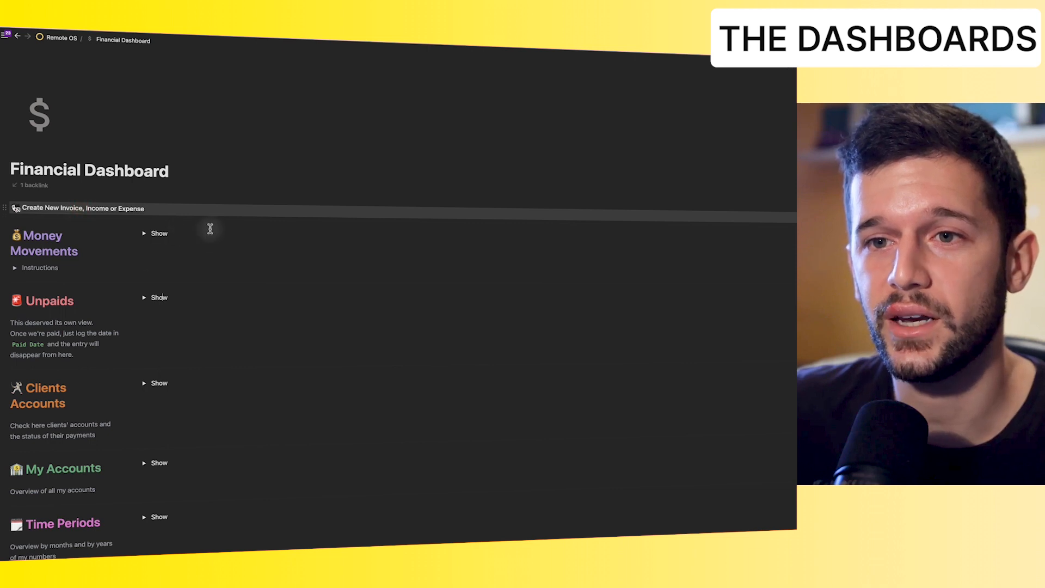
click(81, 208)
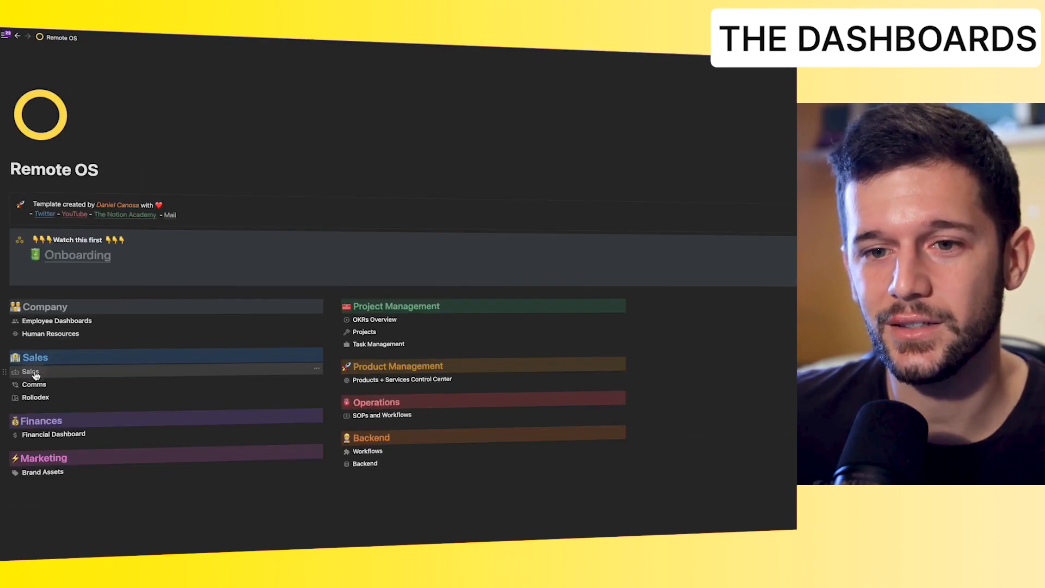
click(31, 371)
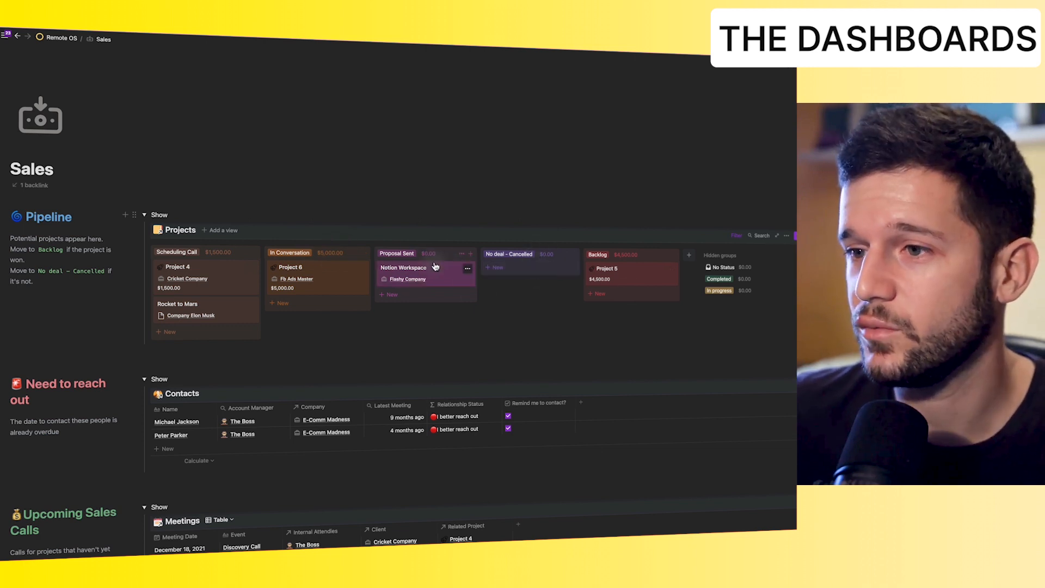
mouse_move(617, 268)
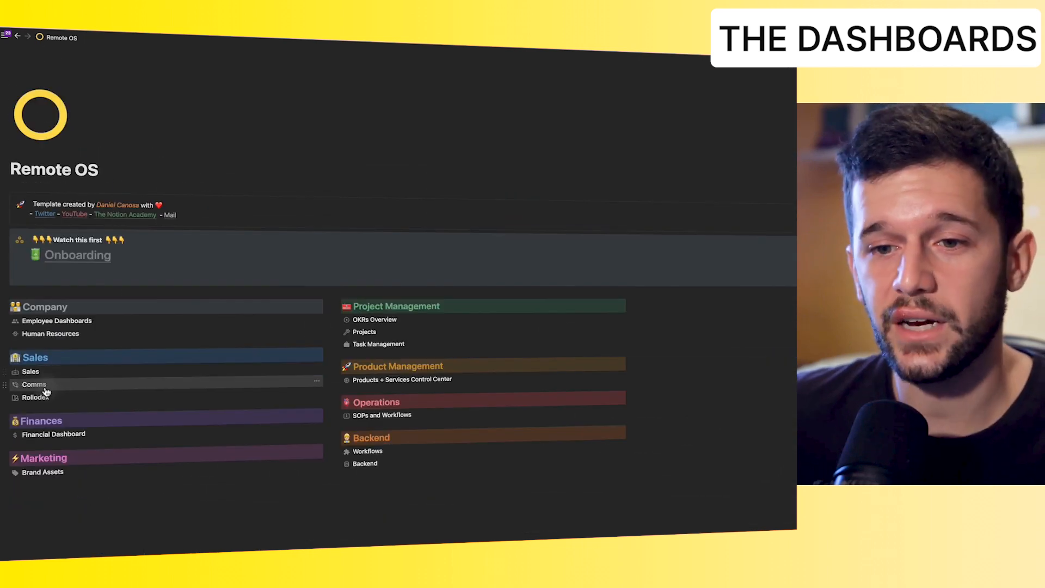
click(34, 384)
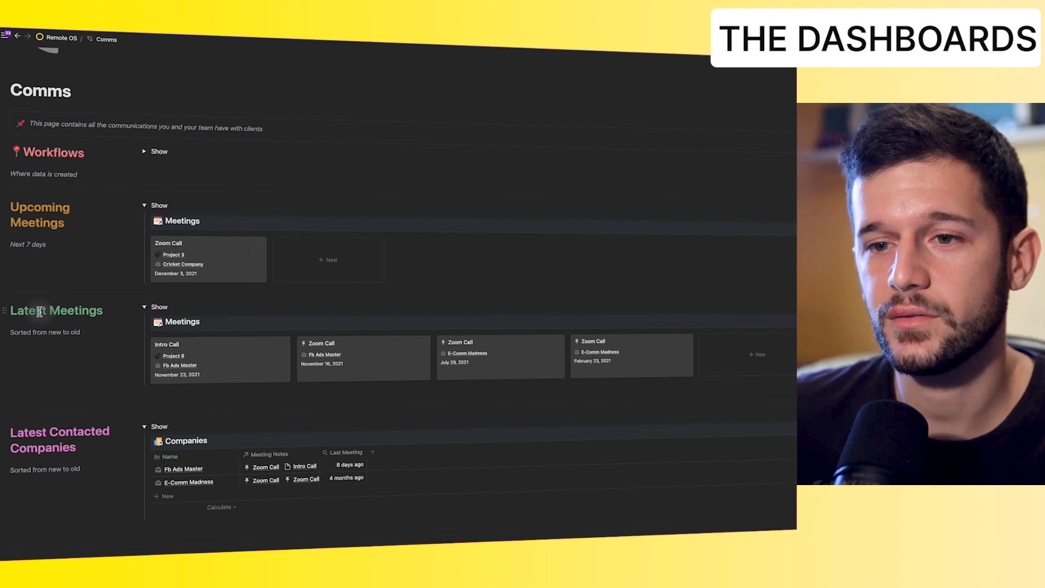
mouse_move(175, 385)
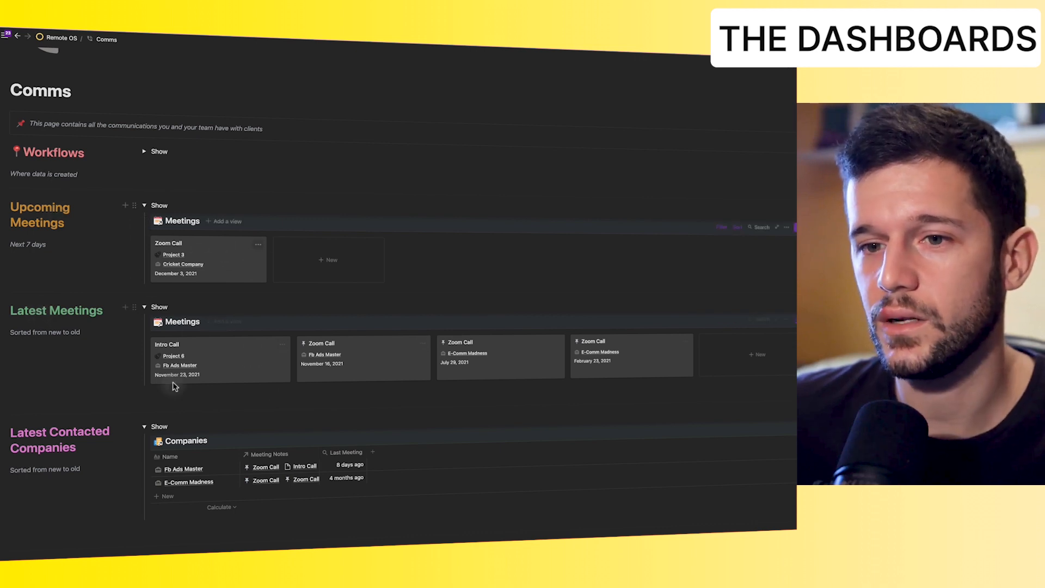
scroll(down, 3)
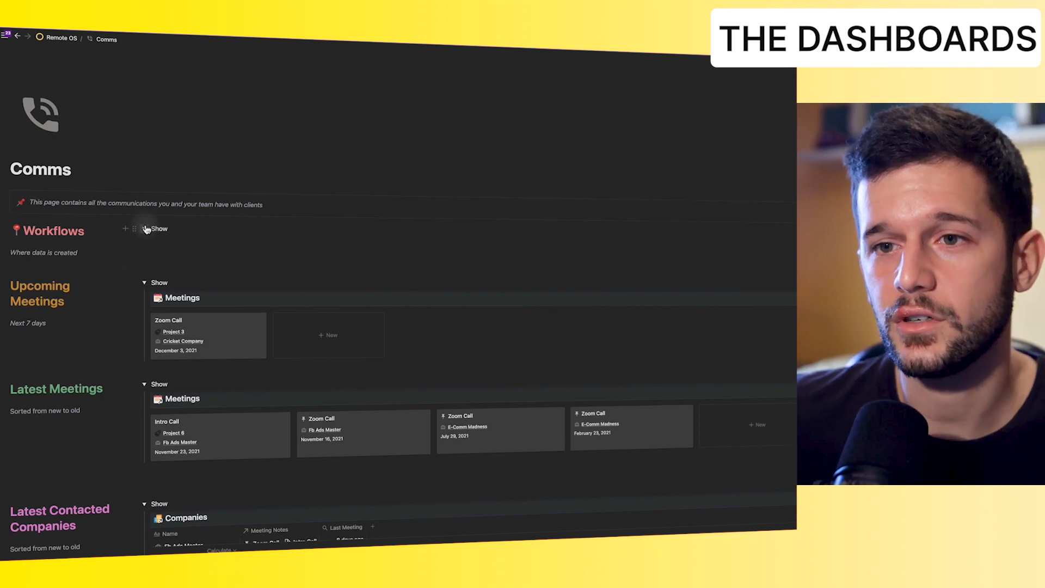
click(154, 229)
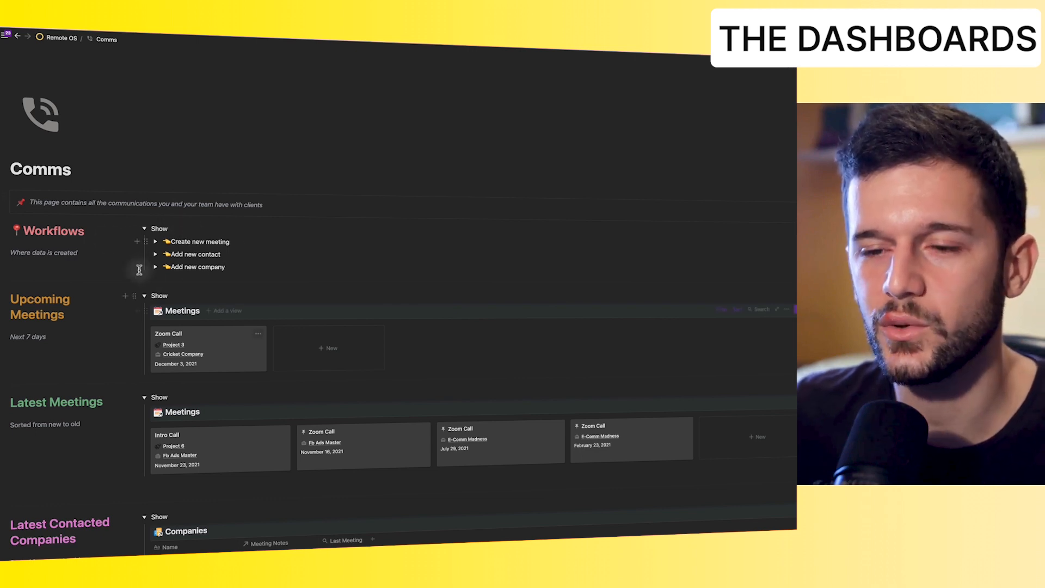
click(58, 39)
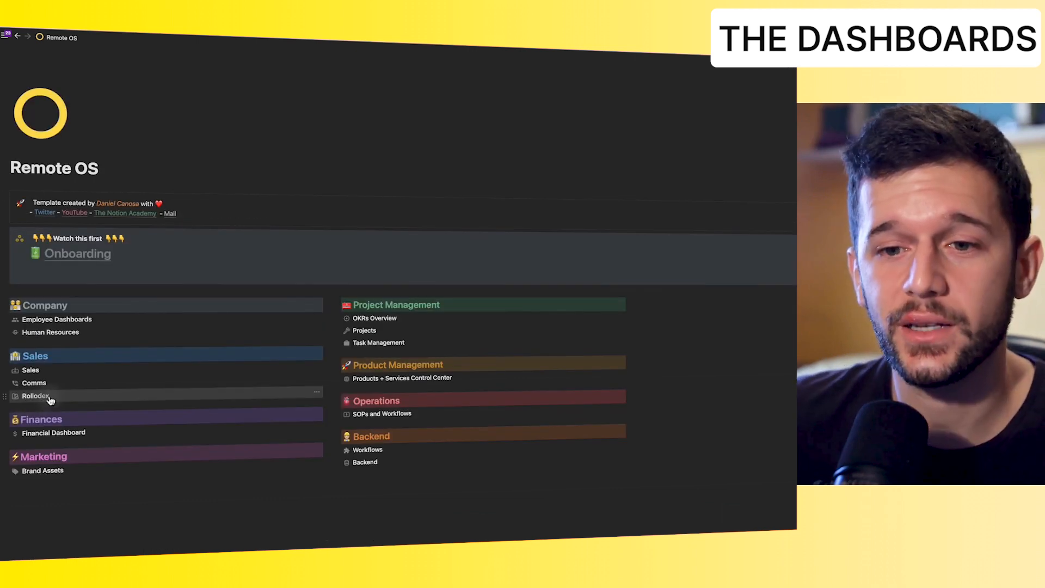
From the Rollodex, apply the Company Template to E-Comm Madness and open it as a full page.
click(34, 396)
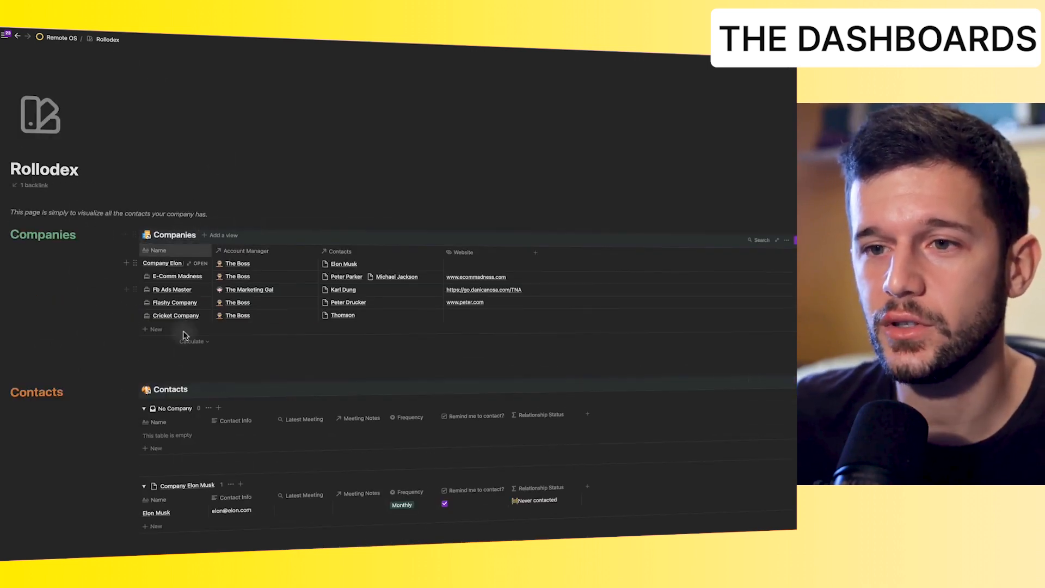
mouse_move(198, 279)
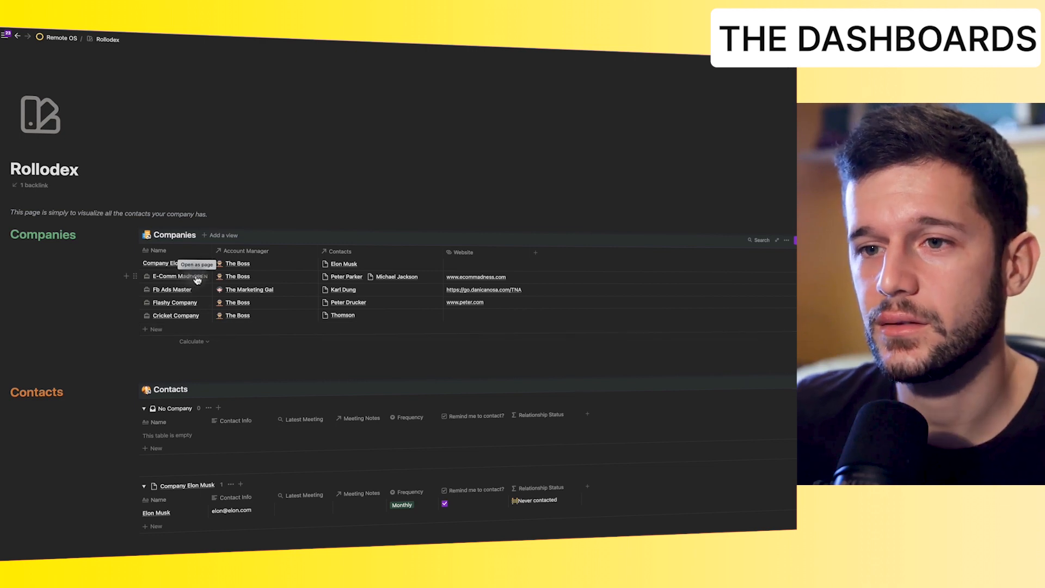
click(196, 264)
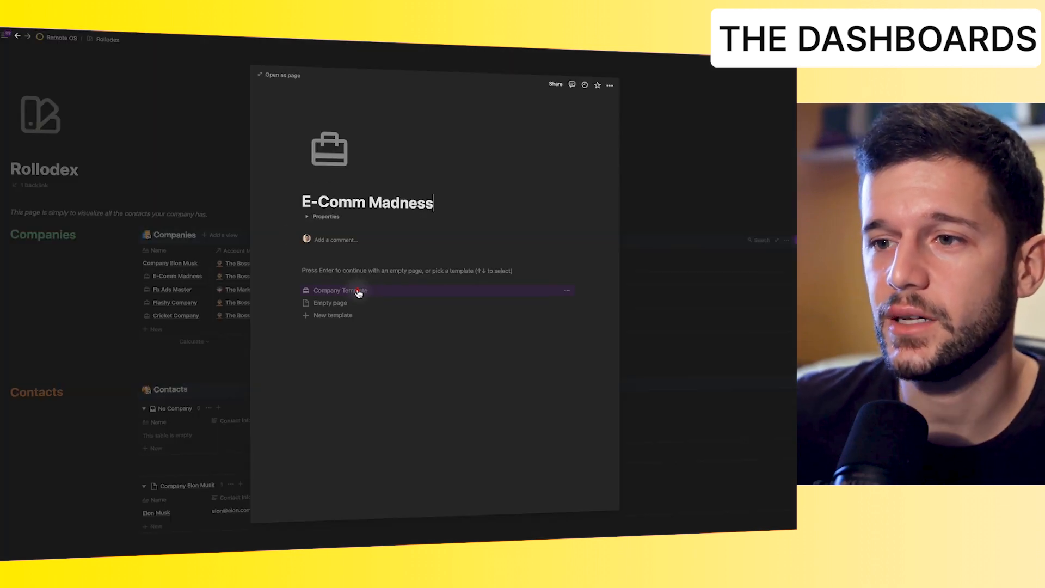
click(341, 289)
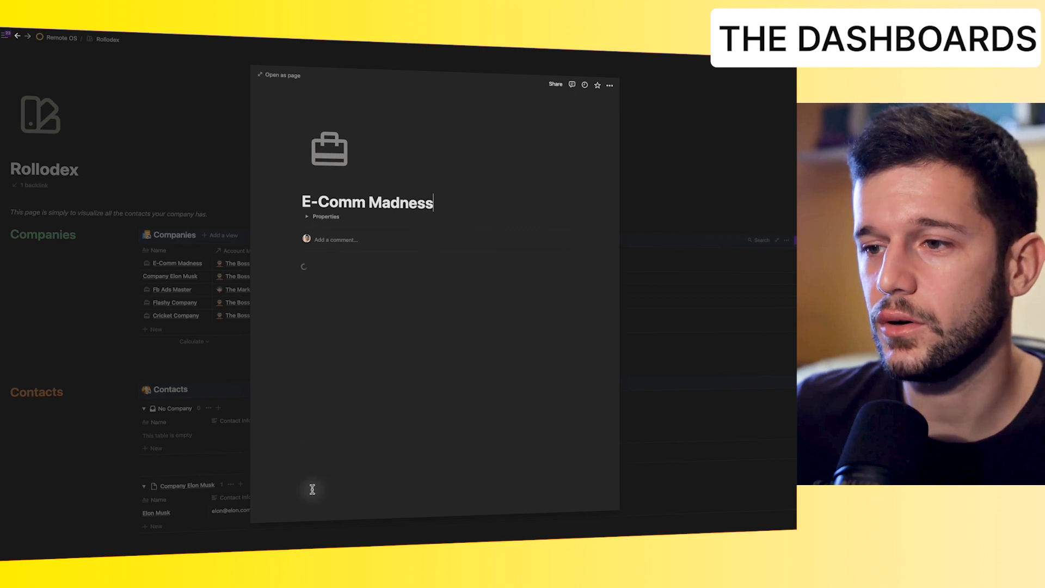
mouse_move(459, 341)
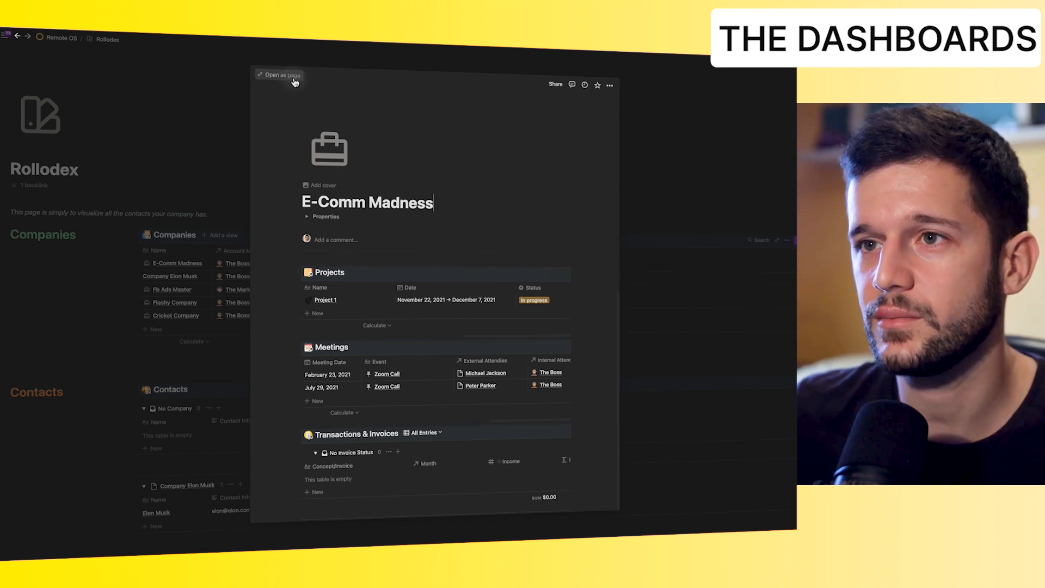
click(282, 74)
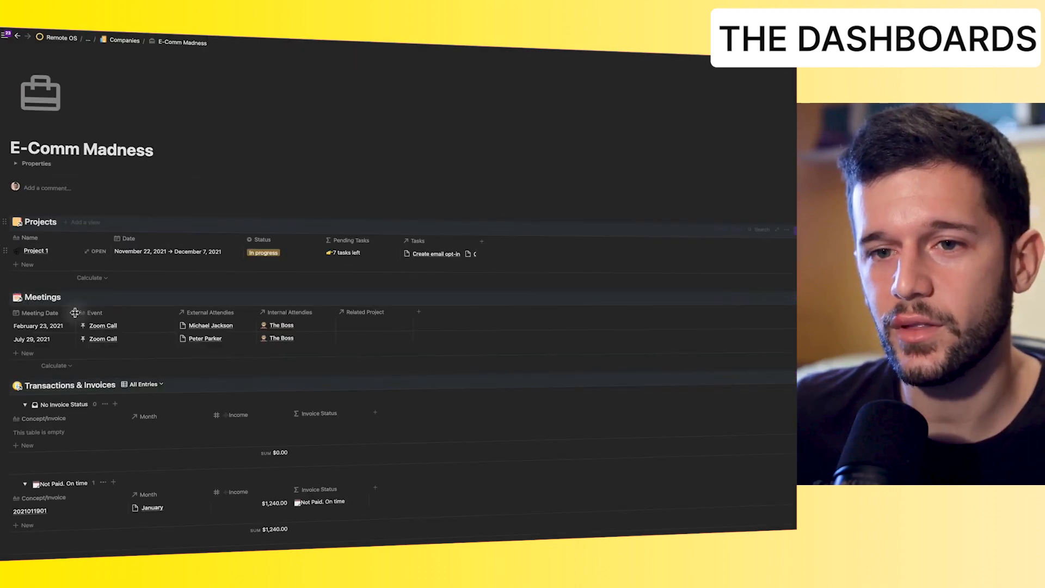
Review the company page's projects, meetings, invoices, contacts and proposals, then return home.
scroll(down, 3)
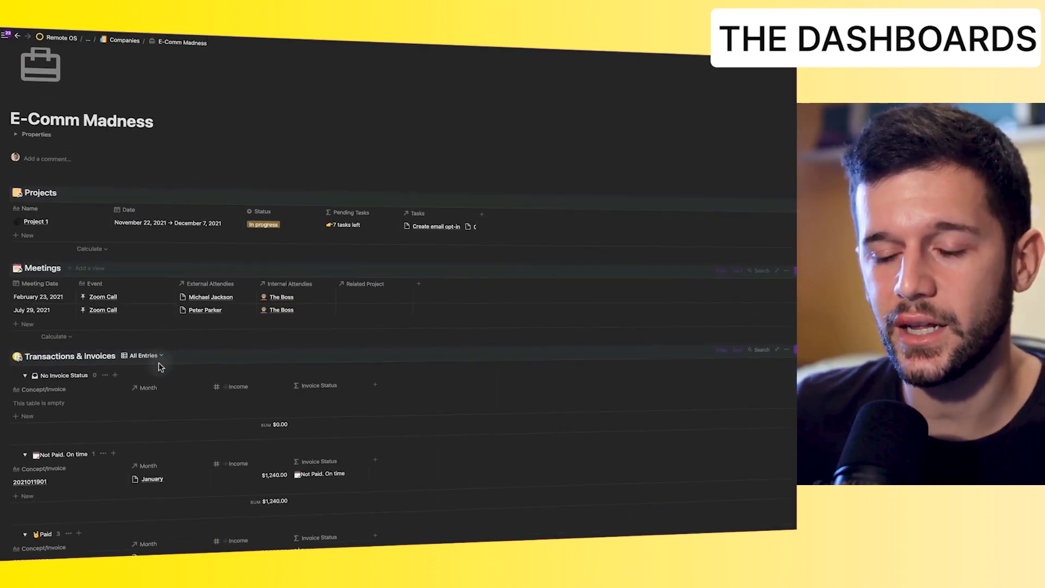
scroll(down, 3)
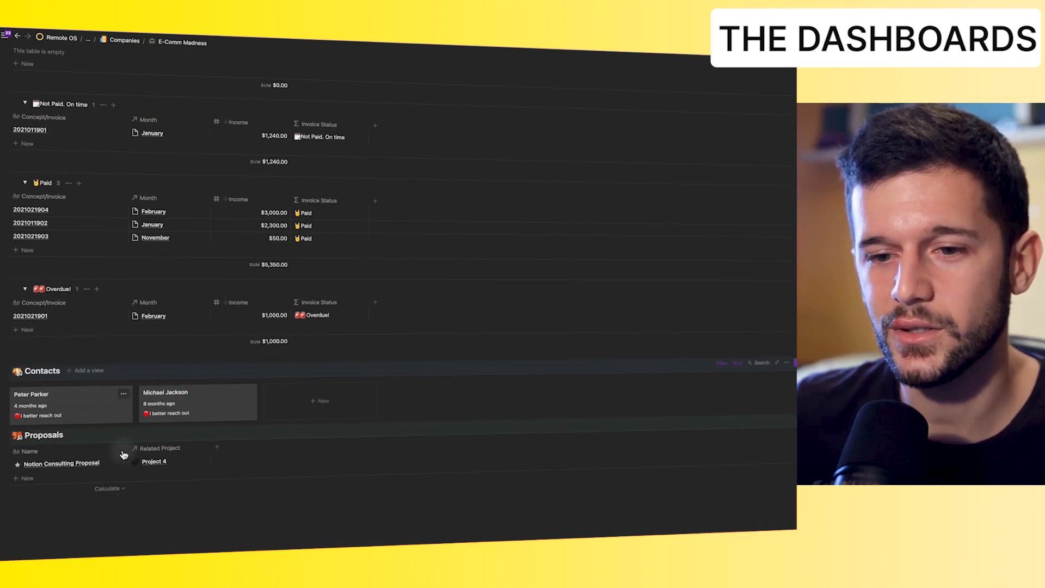
scroll(down, 3)
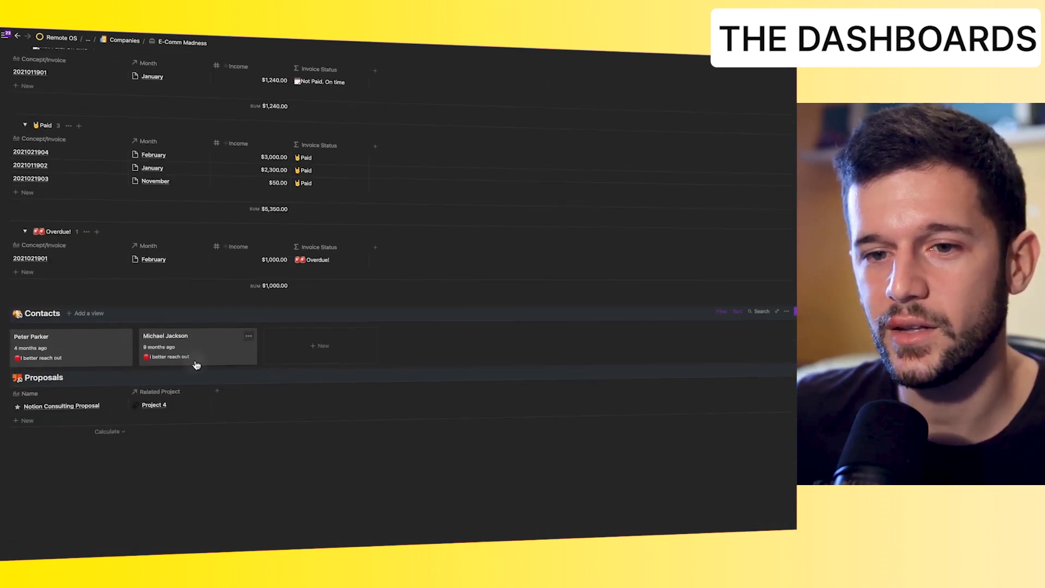
scroll(down, 3)
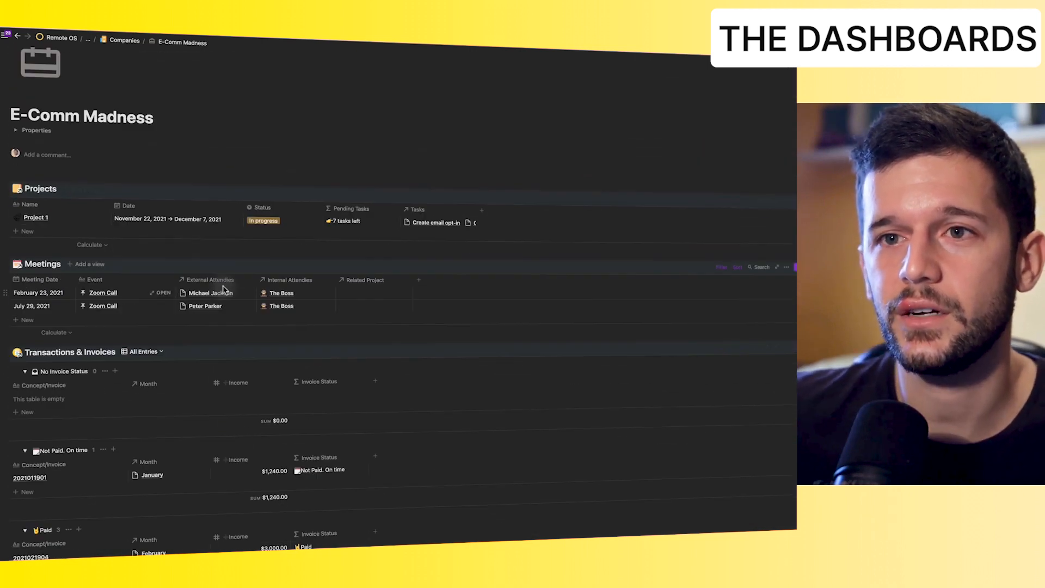
click(59, 40)
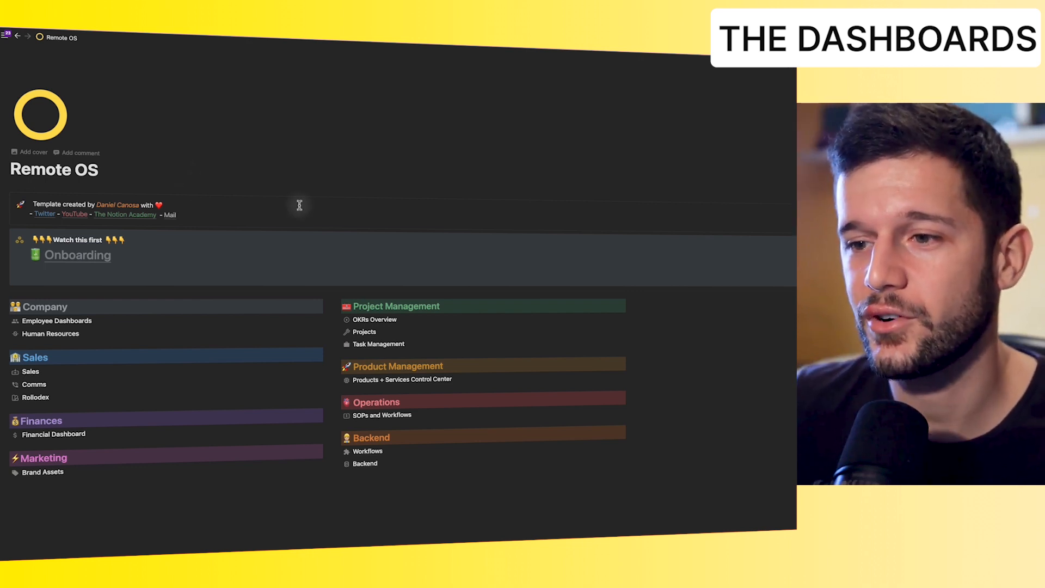
Open the Projects timeline and bring up the Project Alpha record preview.
click(364, 331)
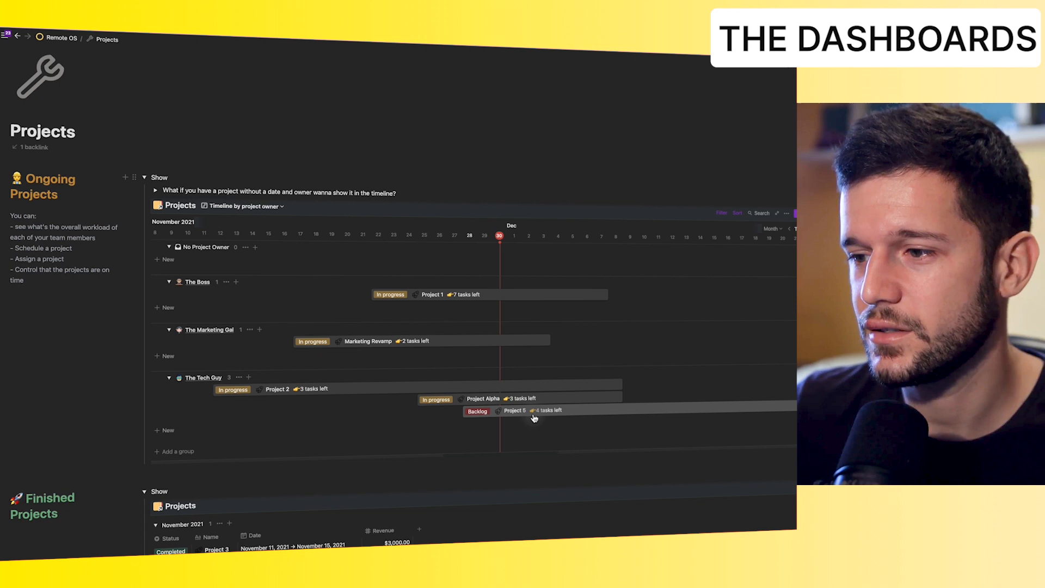
mouse_move(496, 382)
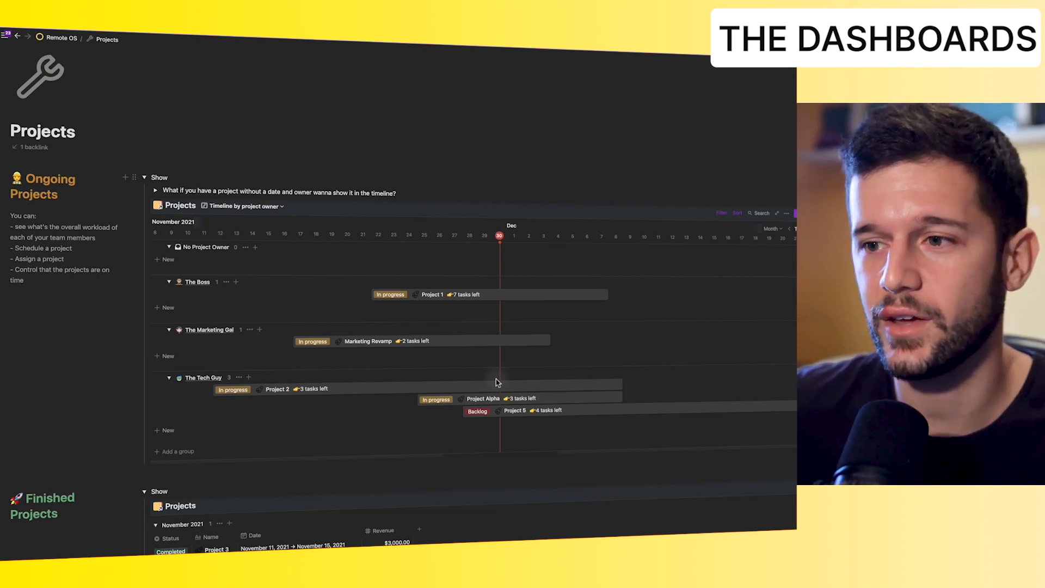
mouse_move(215, 329)
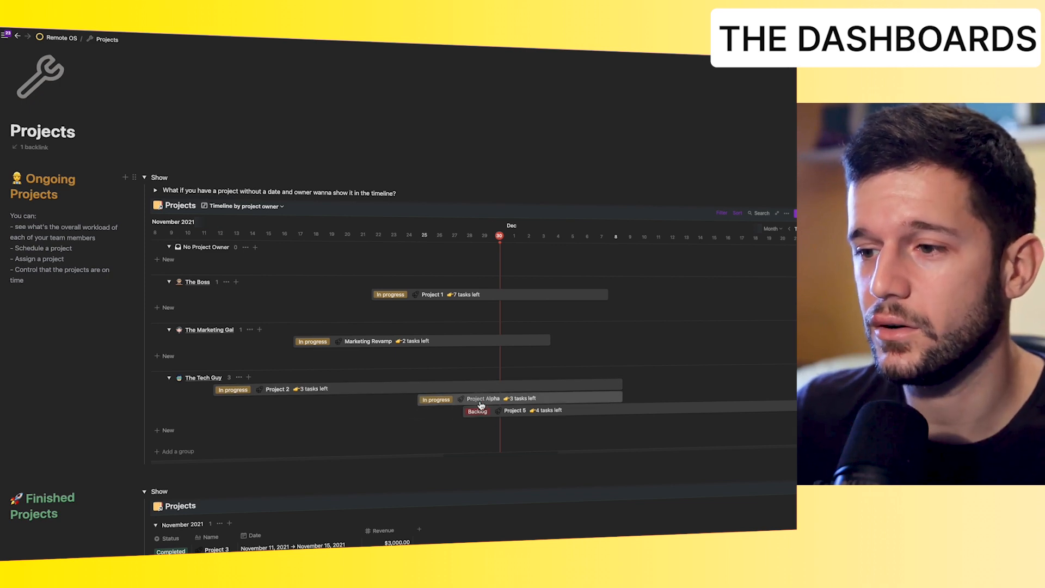
click(482, 399)
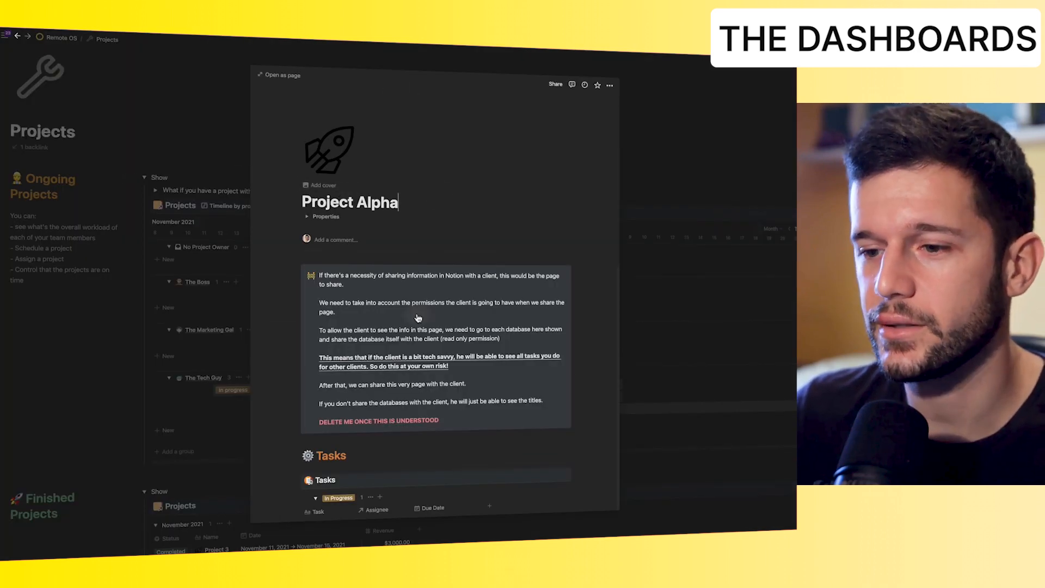
Review Project Alpha's Tasks, Meetings, General Notes and Proposal sections, then return home.
scroll(down, 3)
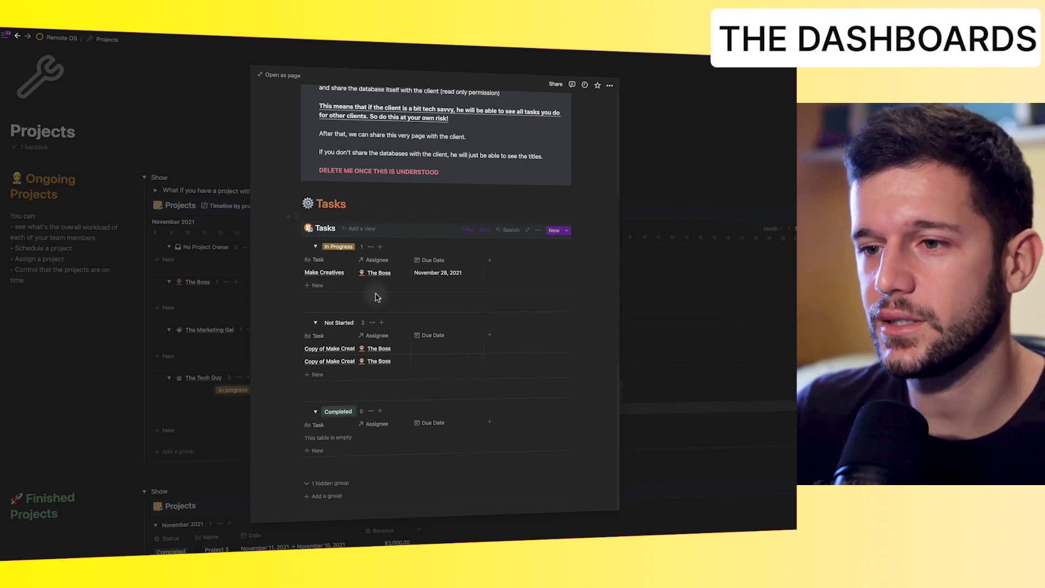
scroll(down, 3)
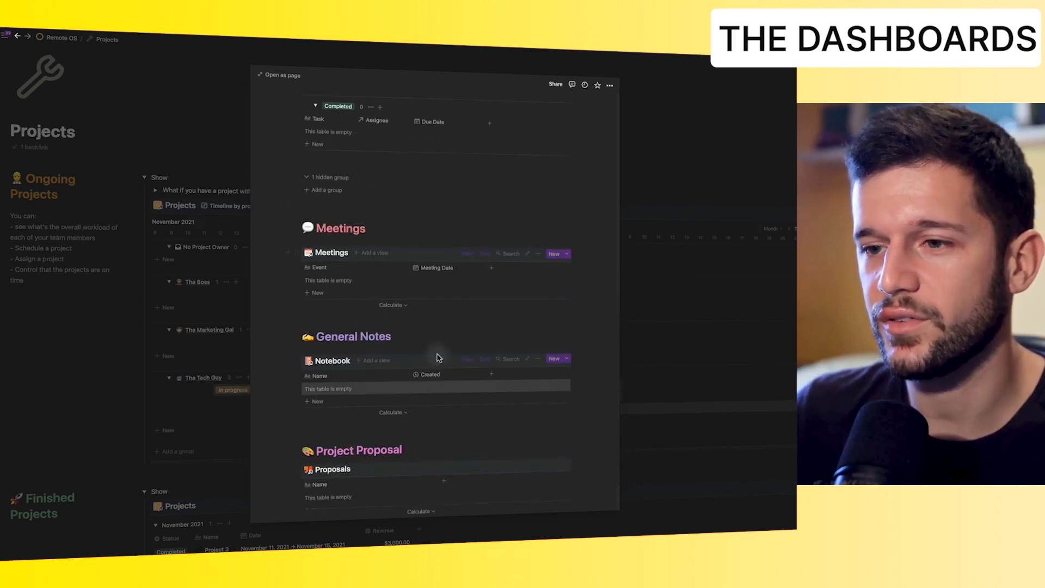
scroll(down, 3)
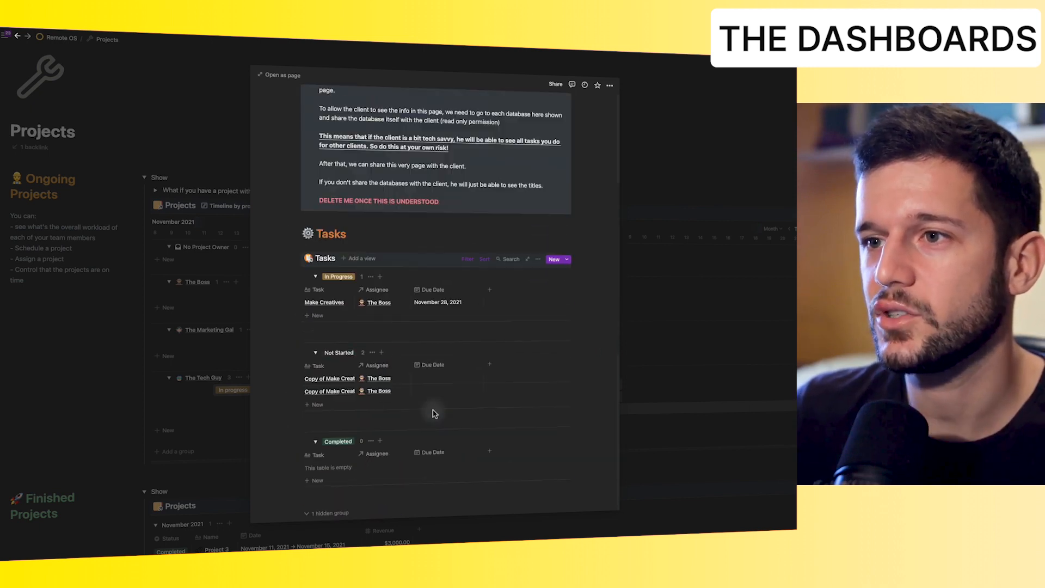
click(62, 38)
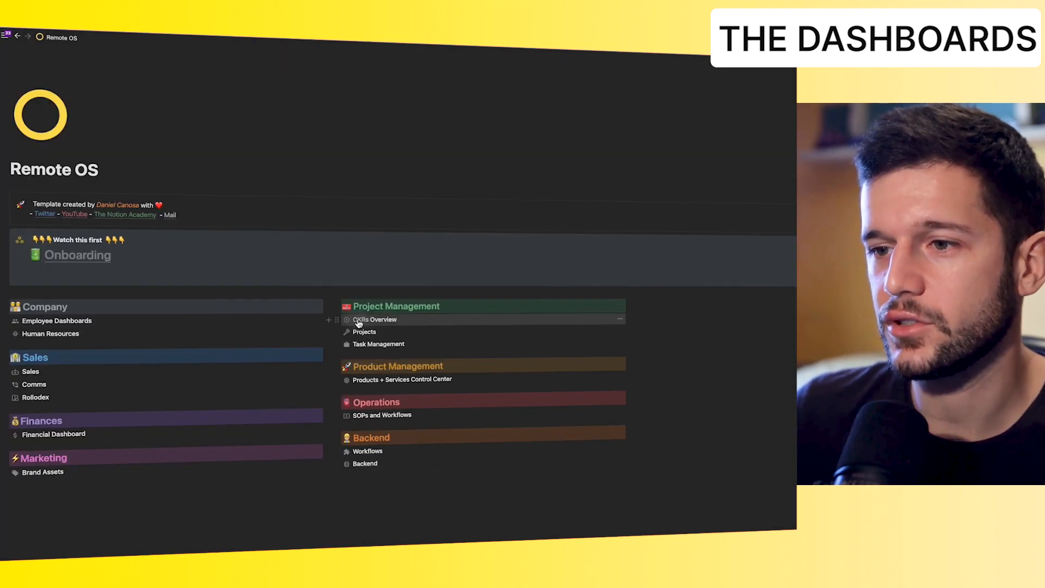
Open the OKRs Overview page with Objectives grouped by status and Key Results.
click(374, 320)
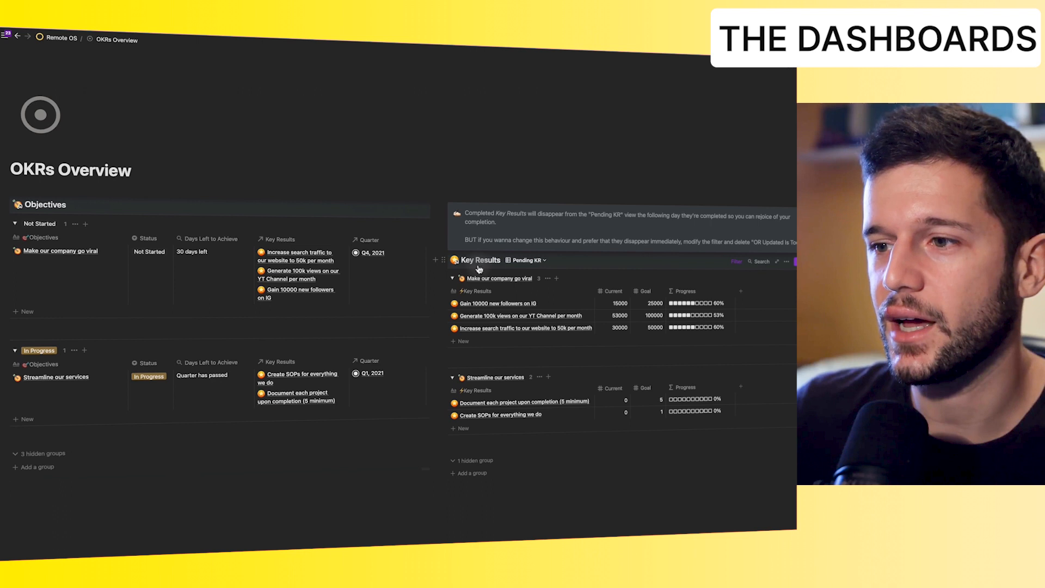
mouse_move(502, 376)
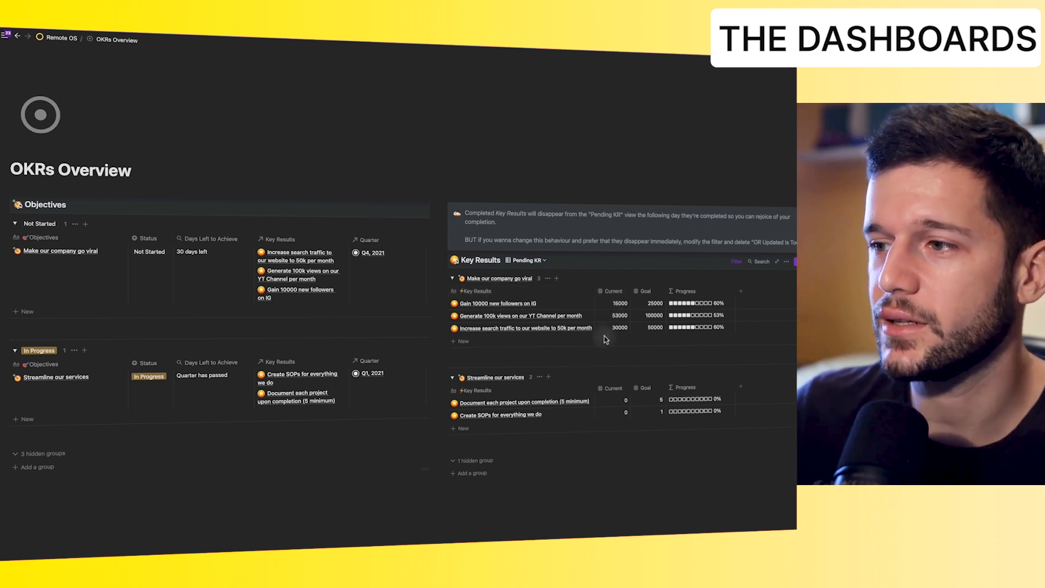
mouse_move(657, 284)
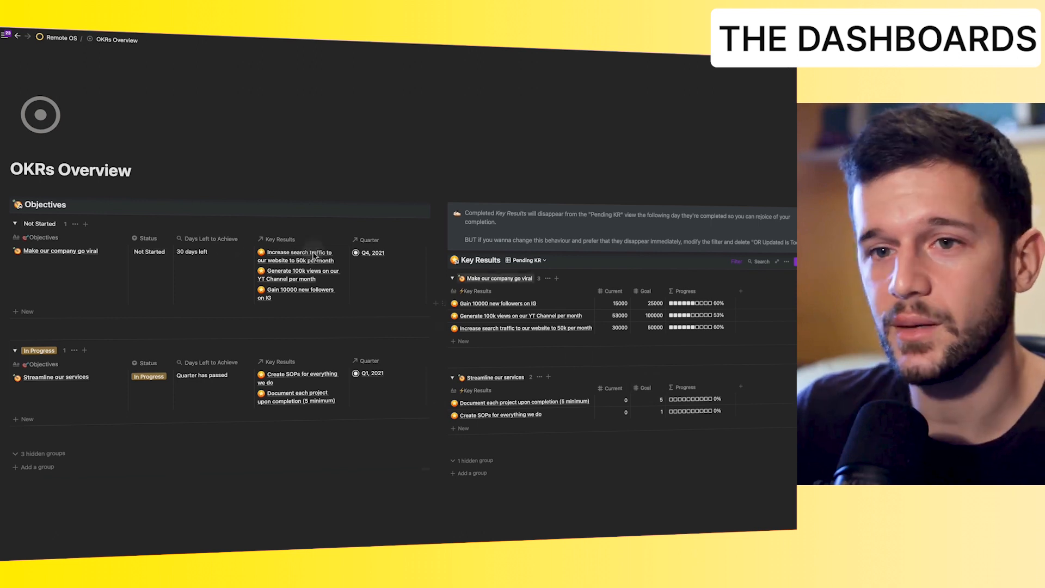
mouse_move(501, 308)
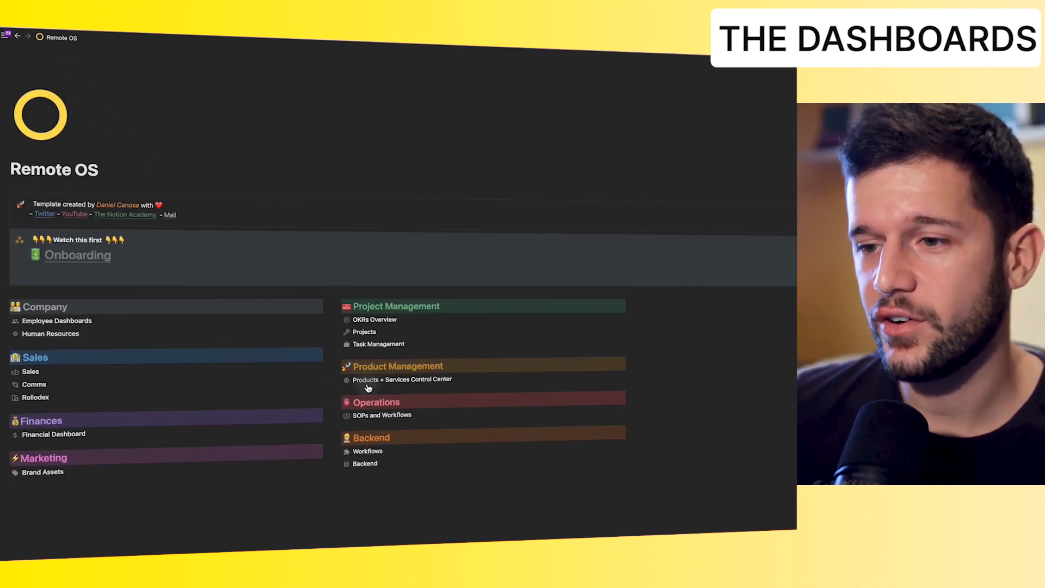
click(402, 379)
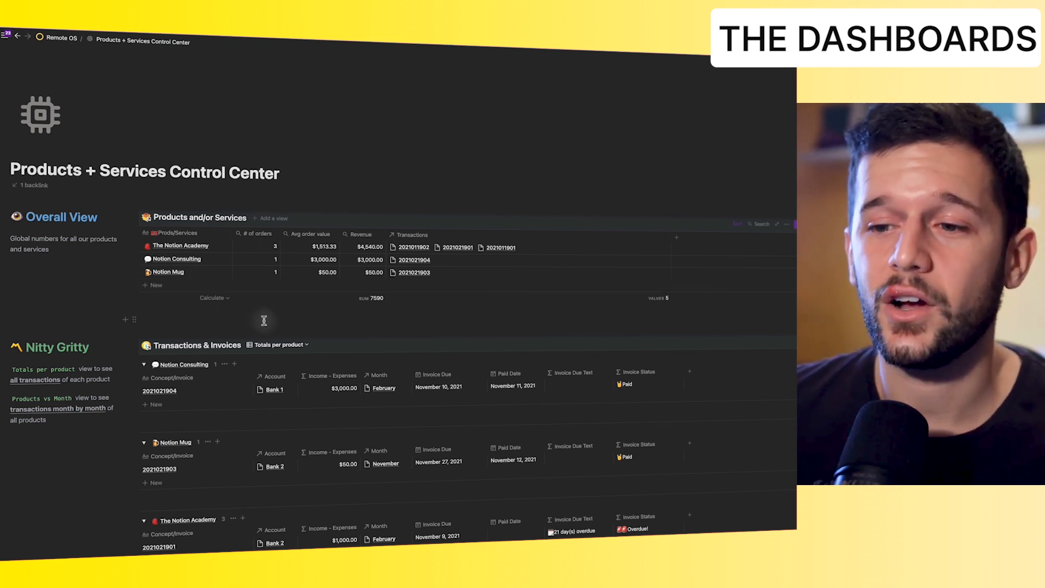
scroll(down, 3)
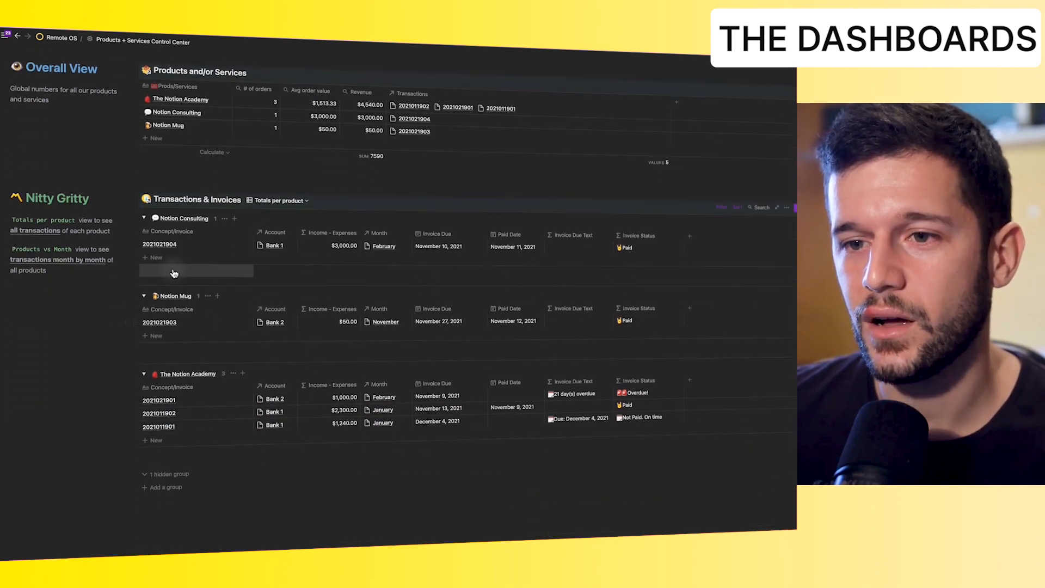
mouse_move(241, 322)
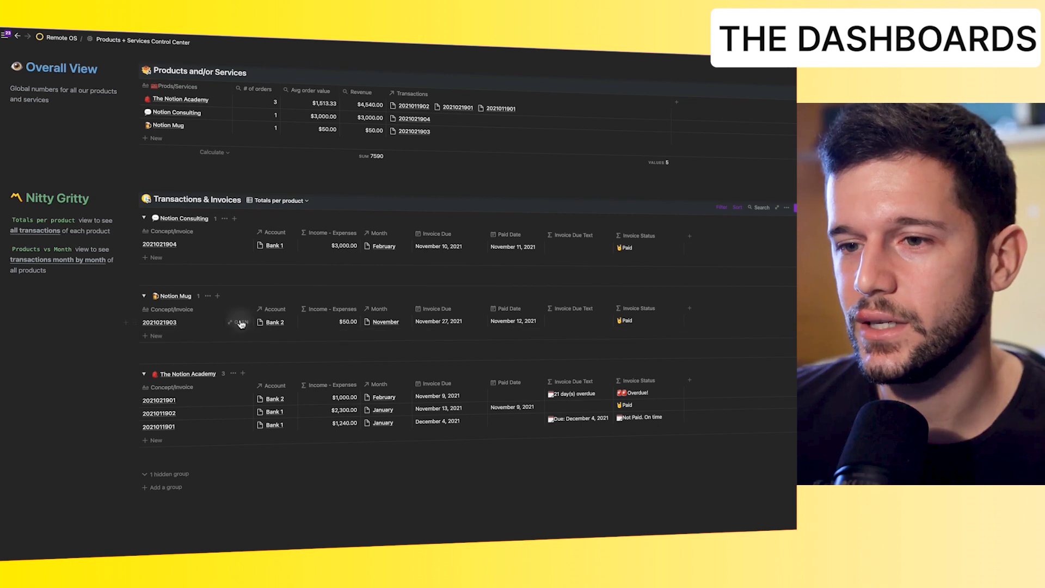
mouse_move(349, 338)
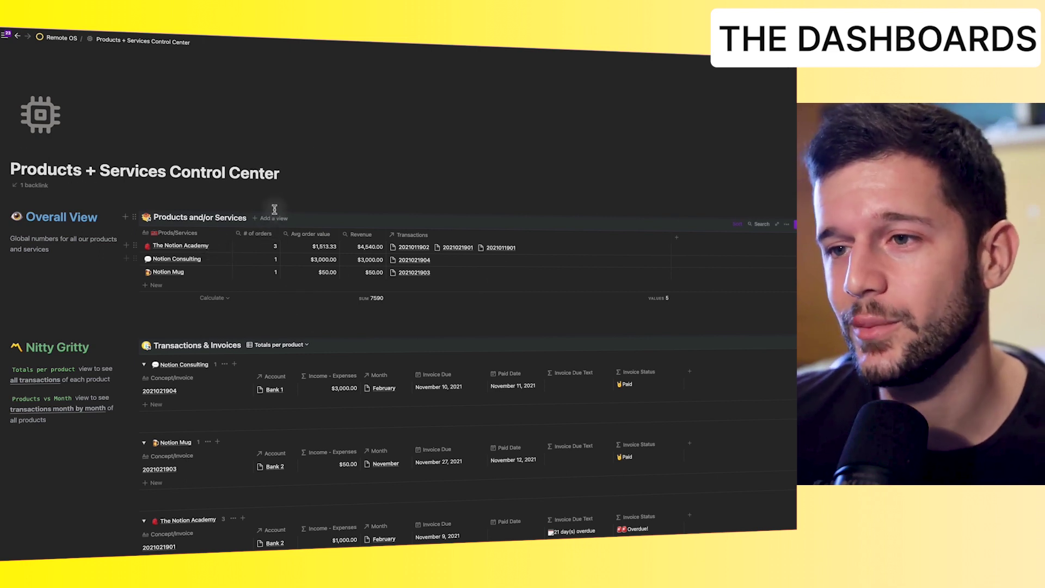
click(60, 39)
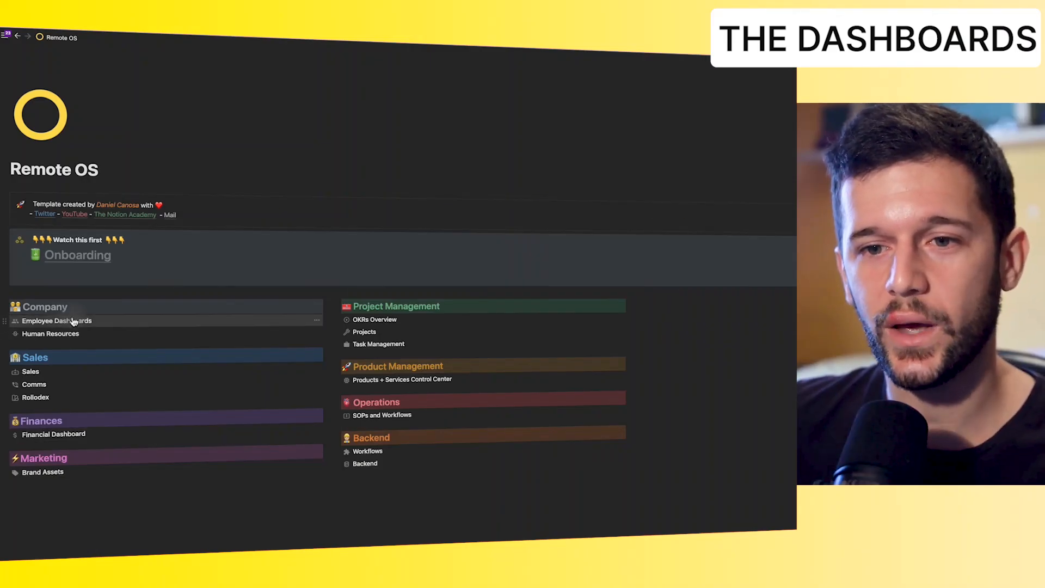
From Employee Dashboards, open The Boss and apply the Employee Template to it.
click(57, 320)
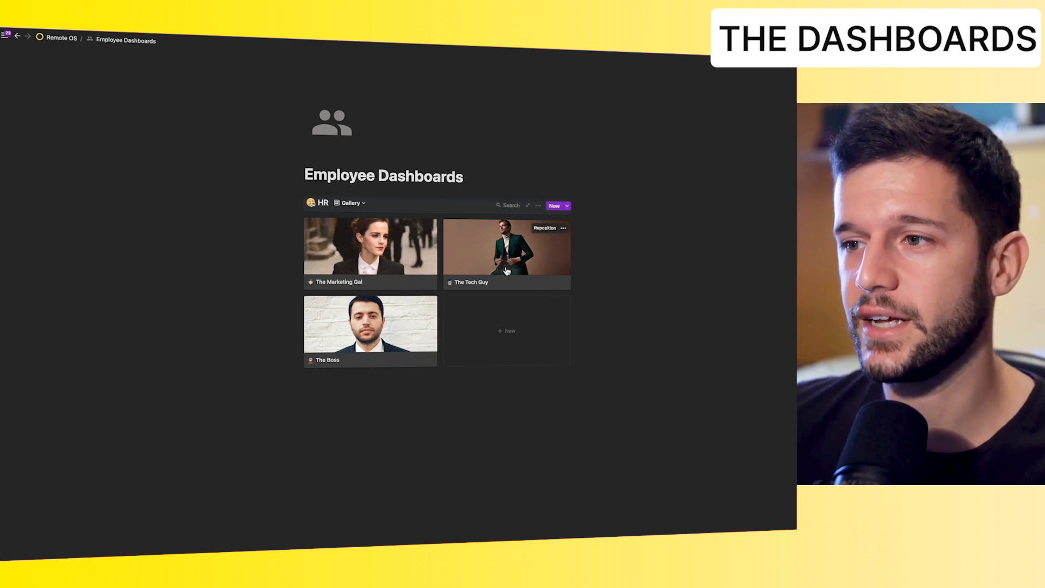
mouse_move(381, 334)
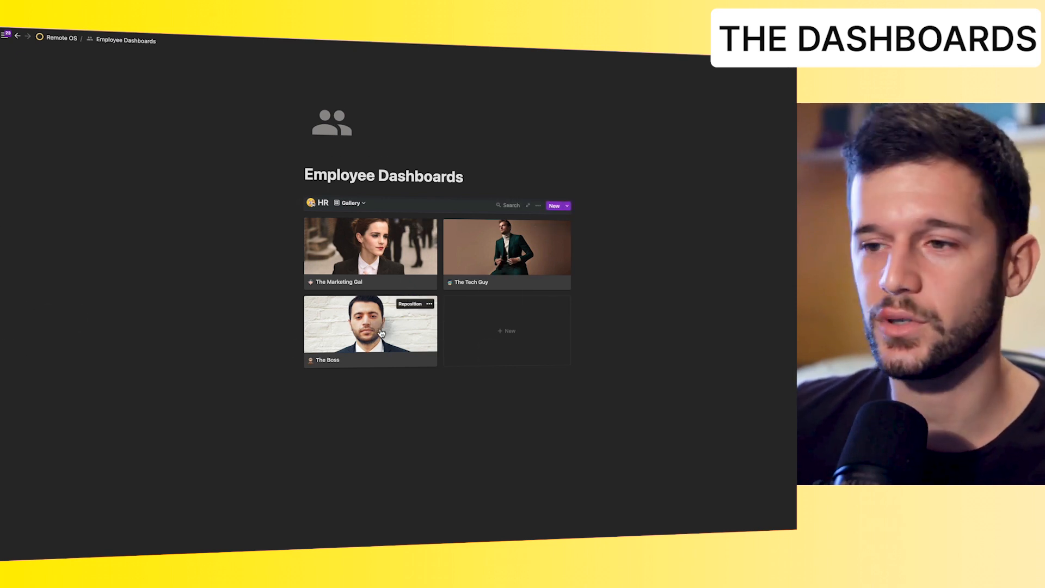
click(370, 327)
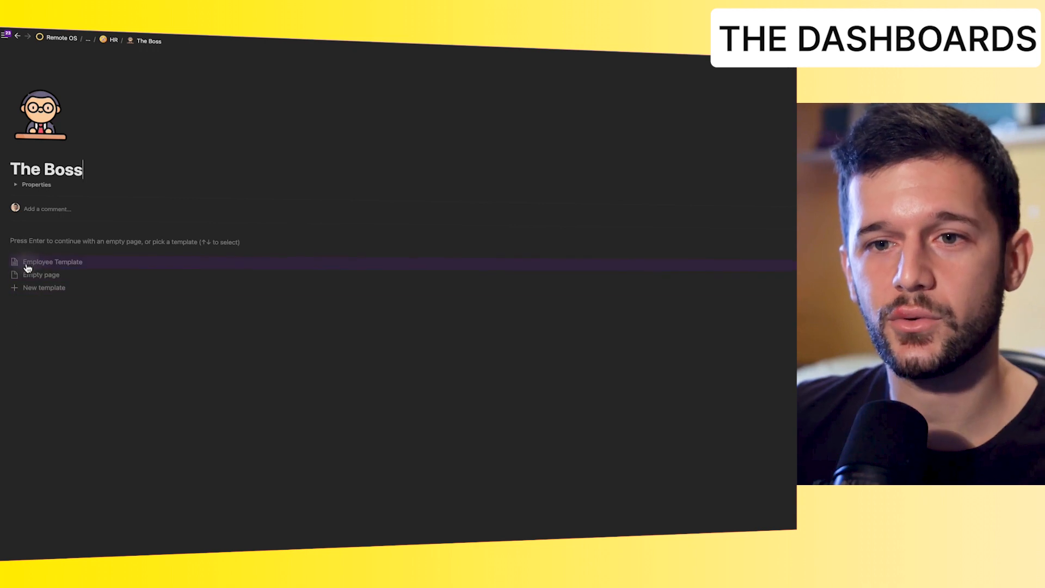
click(52, 261)
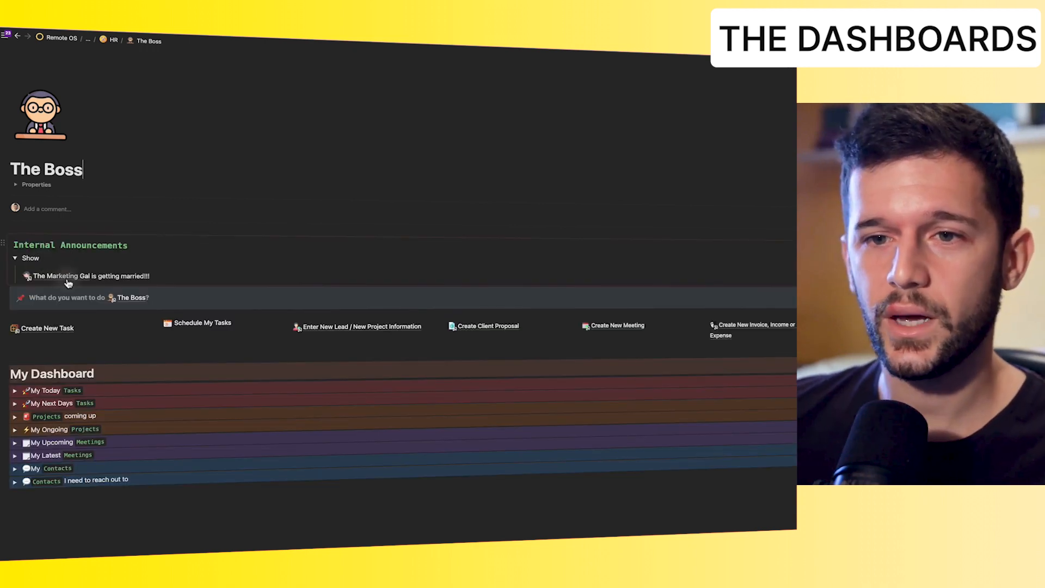
mouse_move(114, 268)
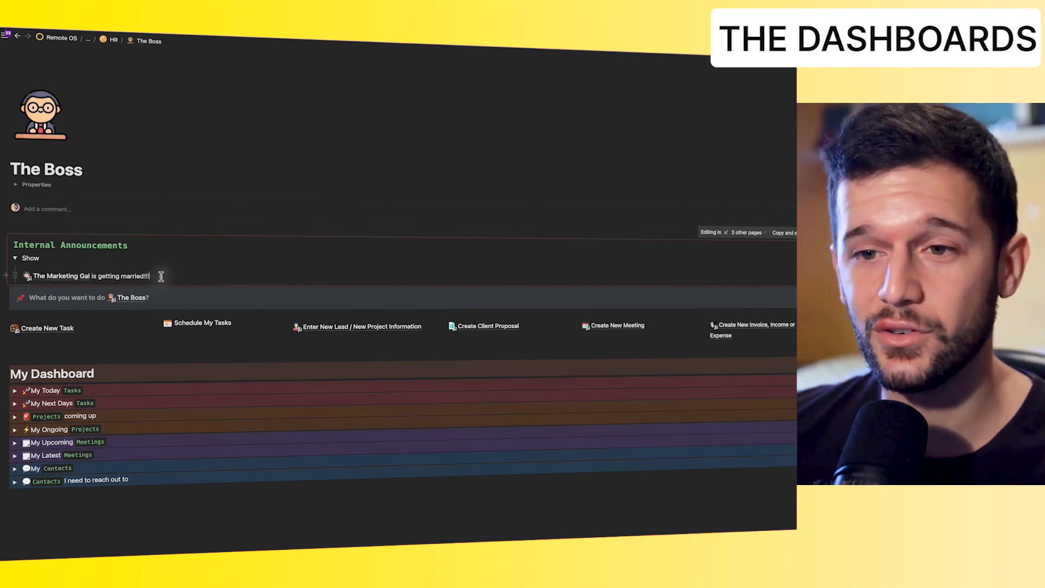
mouse_move(224, 330)
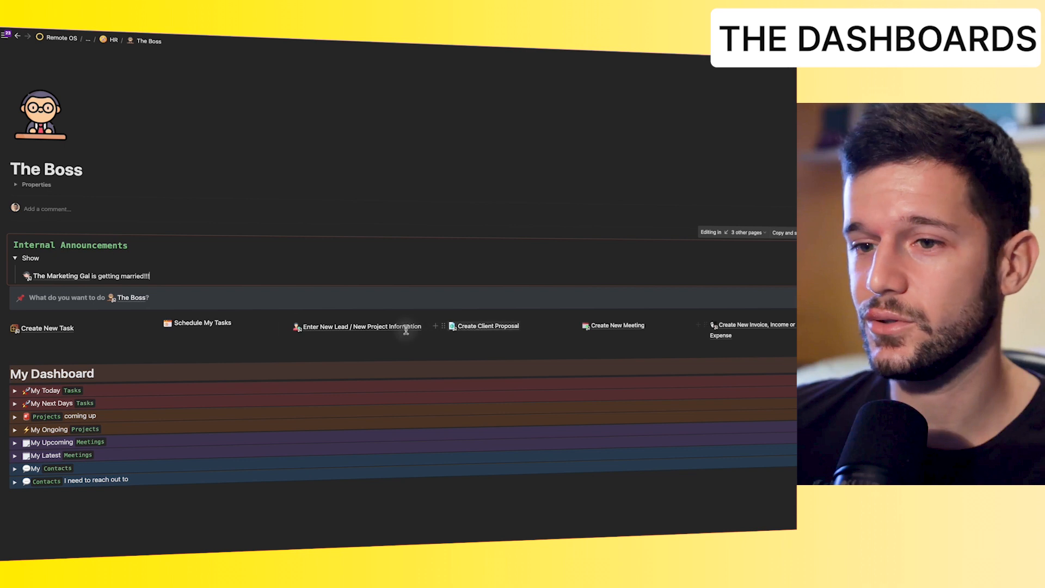
mouse_move(201, 324)
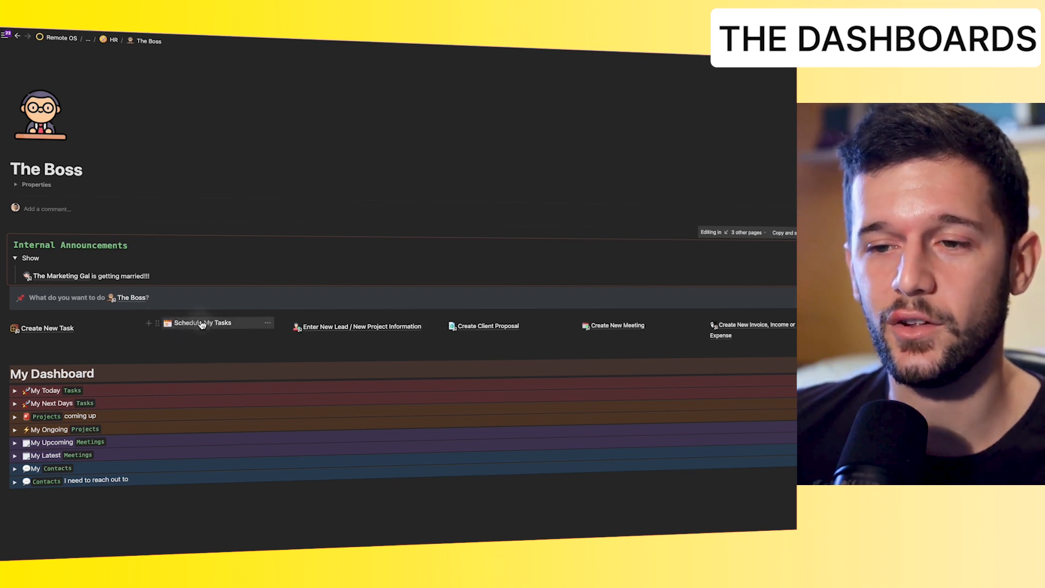
click(202, 322)
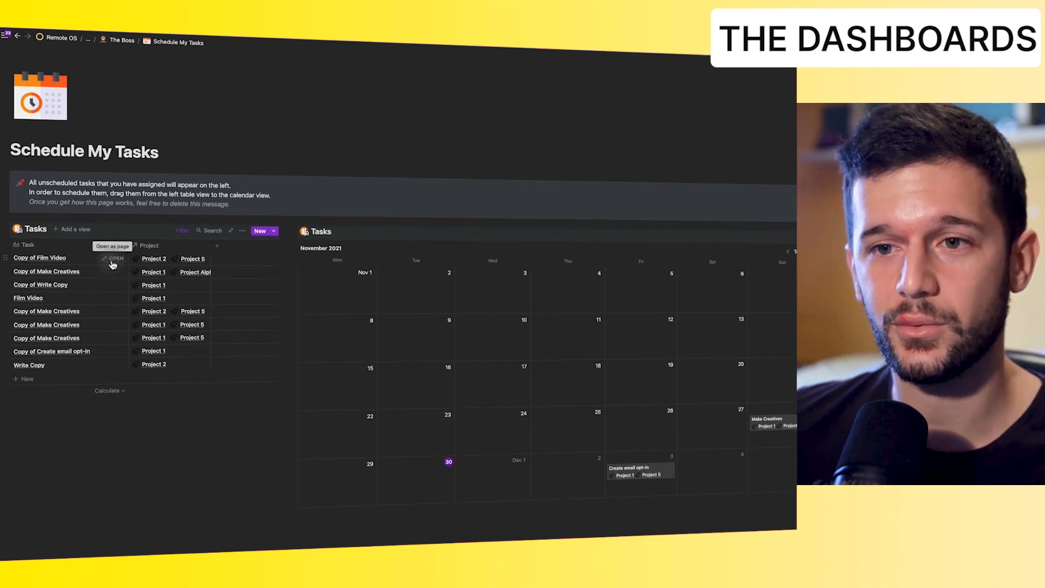
click(112, 258)
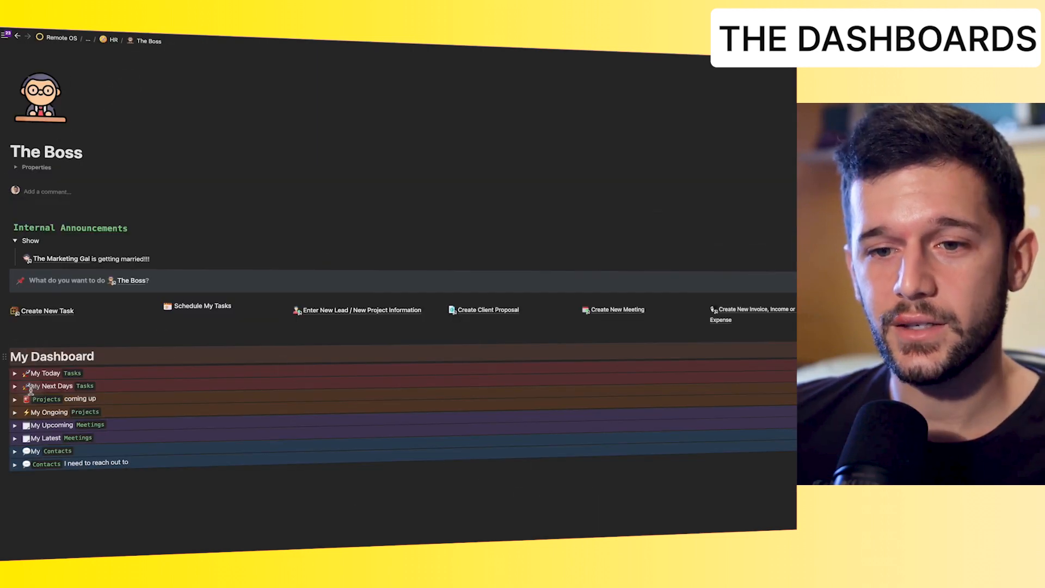
Expand My Today tasks, Projects coming up and Contacts to reach out to, then view Michael Jackson's contact record.
click(16, 372)
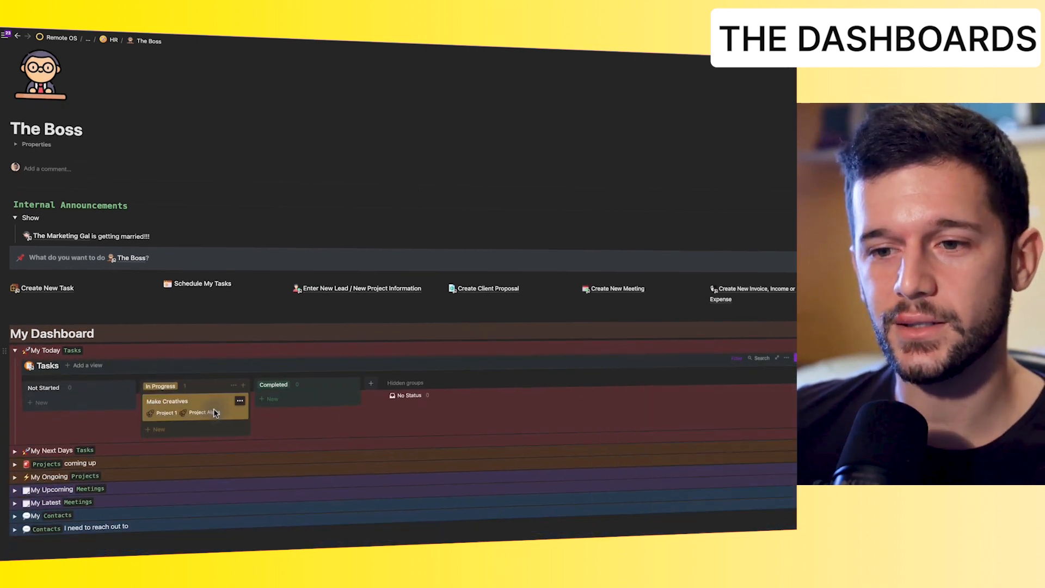
scroll(down, 3)
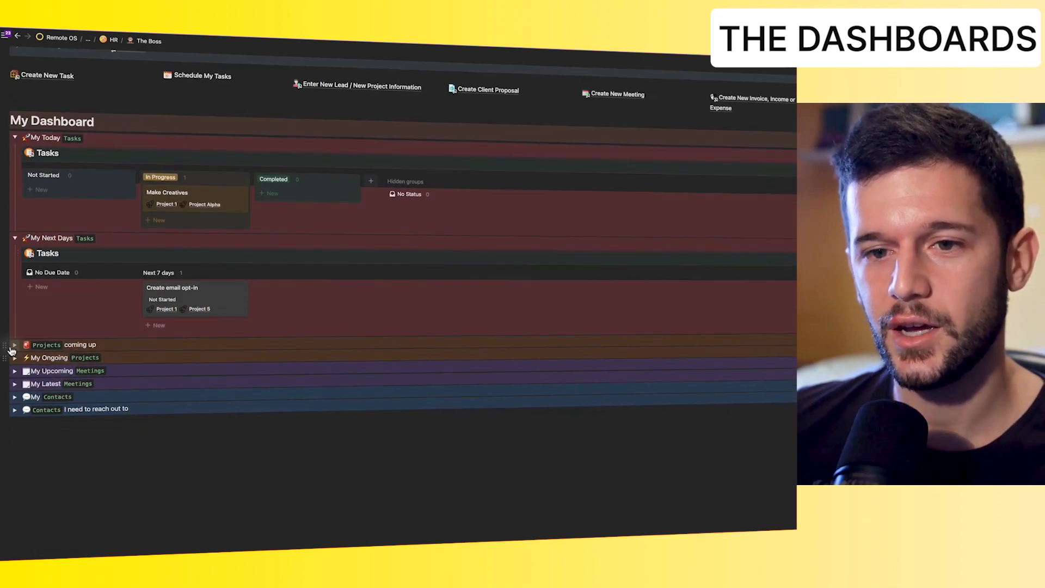
click(13, 343)
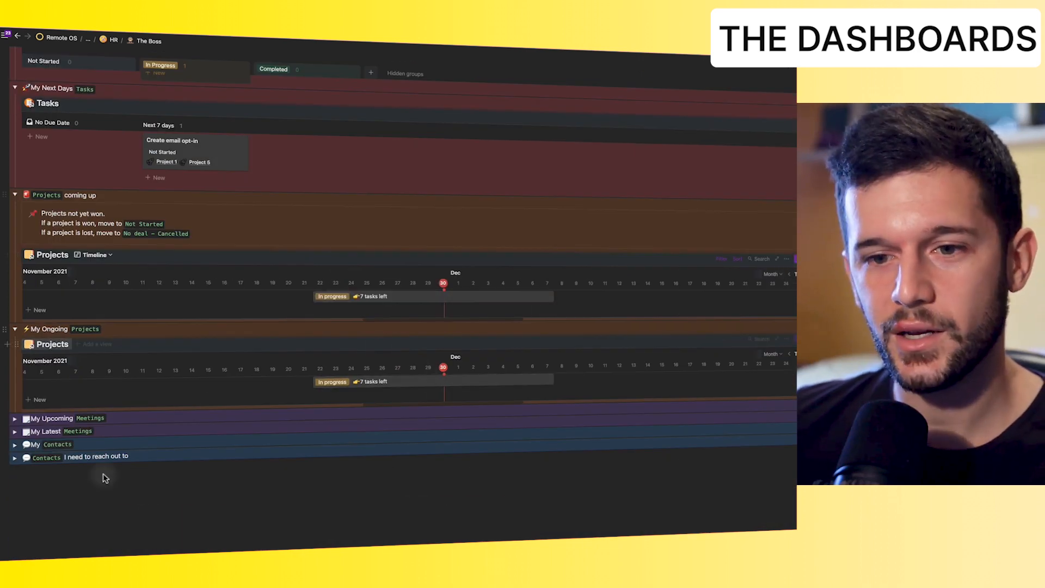
click(16, 456)
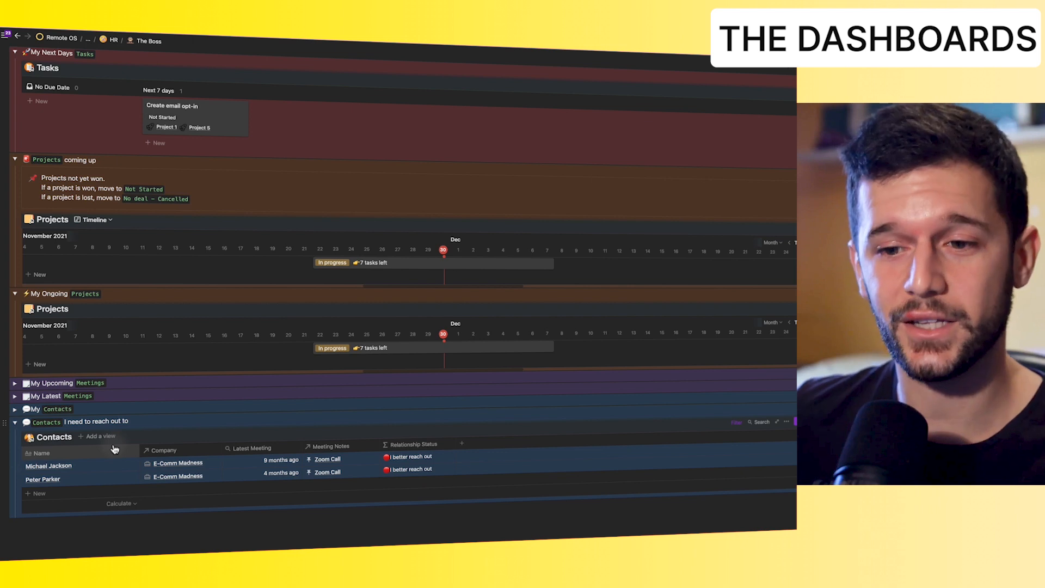
click(48, 466)
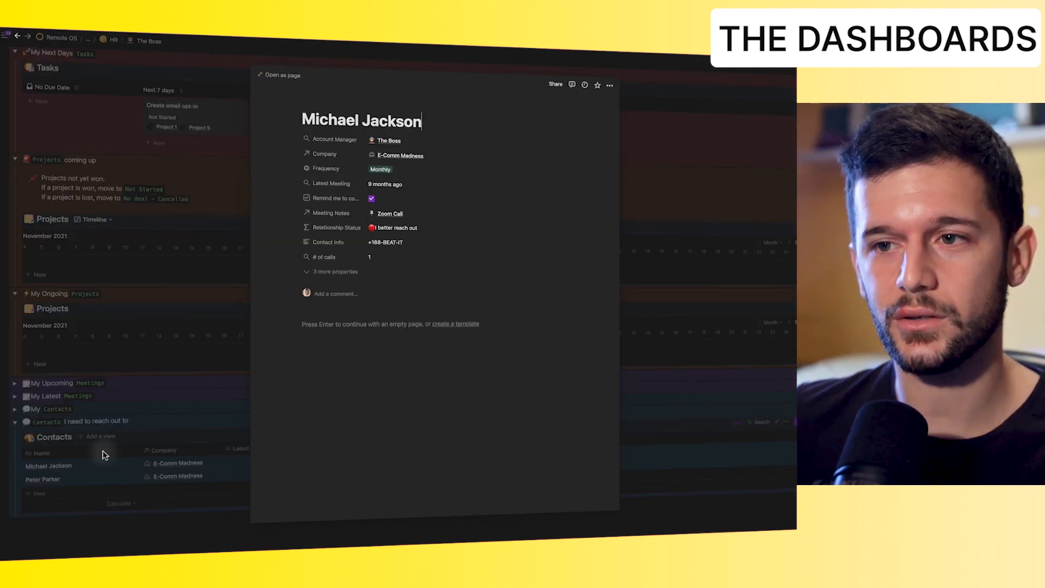
mouse_move(153, 422)
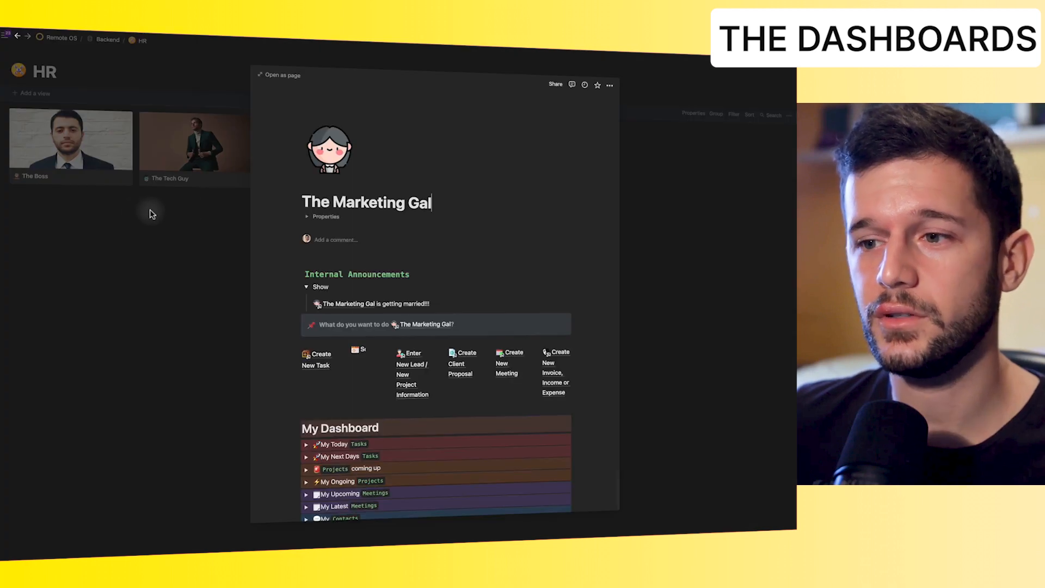
View The Marketing Gal's dashboard full-page, then start a new untitled page in the HR gallery.
click(282, 76)
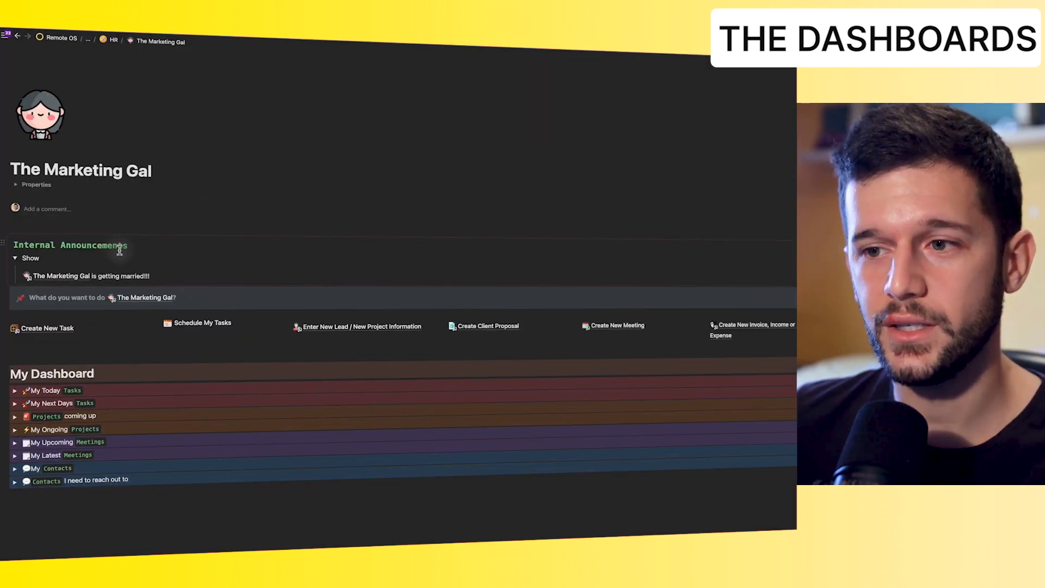
mouse_move(206, 331)
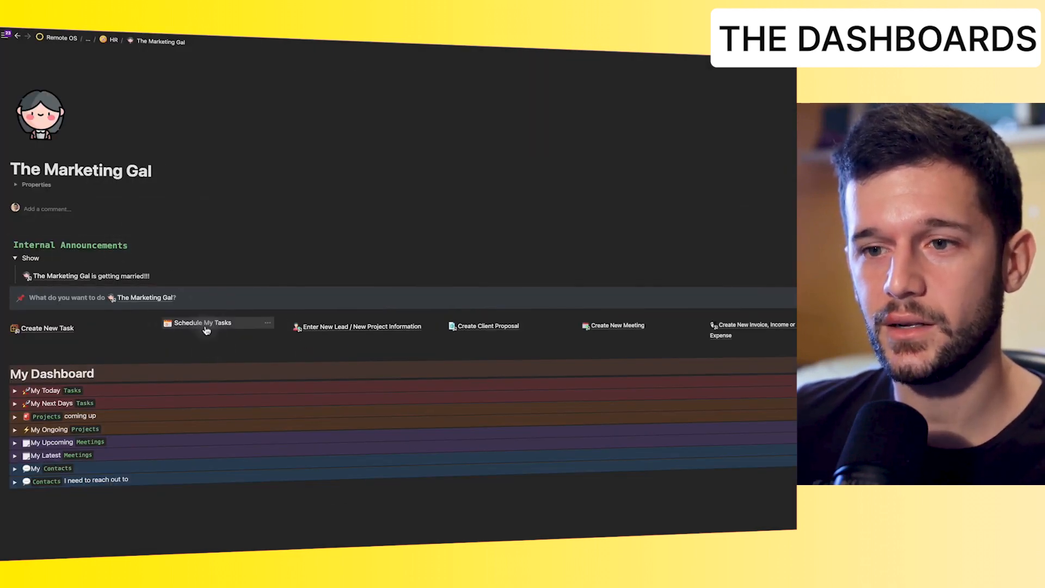
click(203, 322)
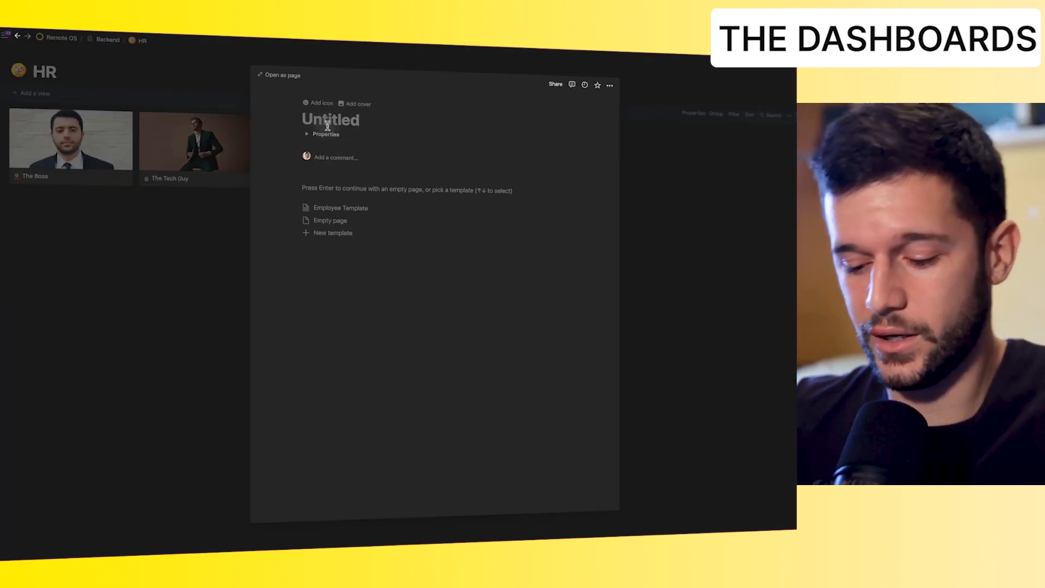
Title the page 'New Hire', apply the Employee Template, and return to the Remote OS home page.
text(New Hire)
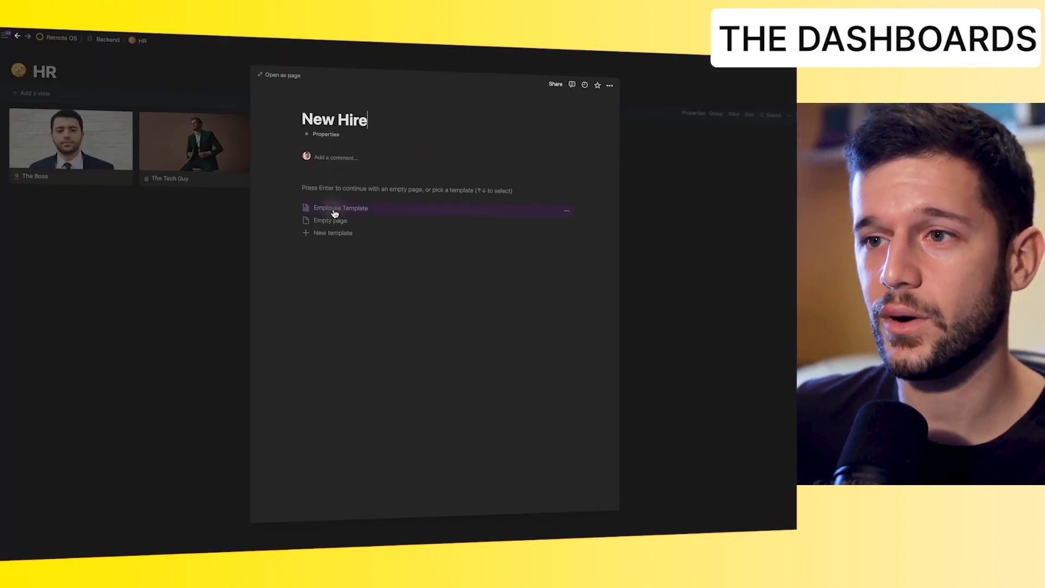
click(335, 208)
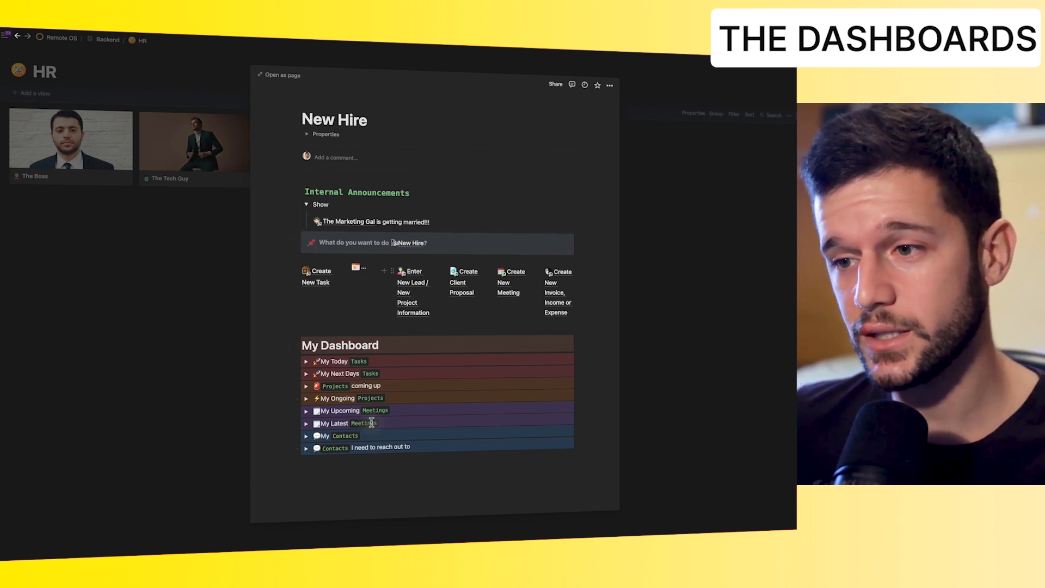
click(306, 360)
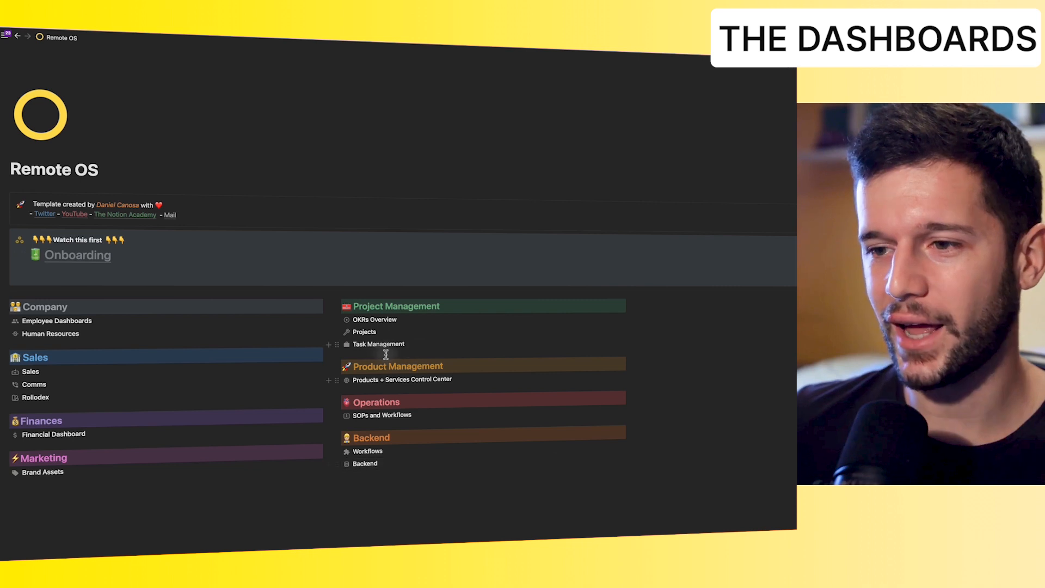
mouse_move(270, 324)
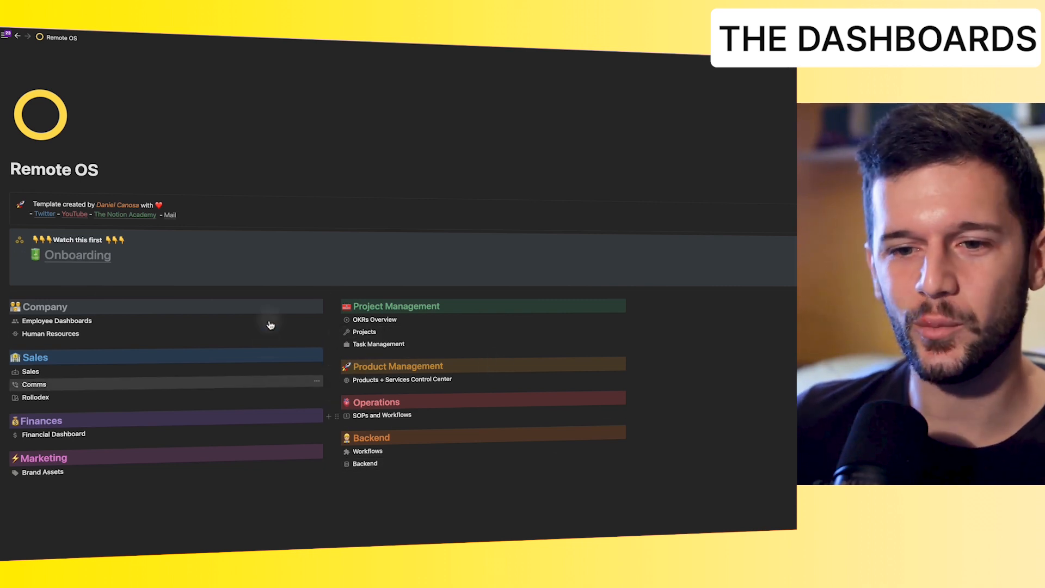